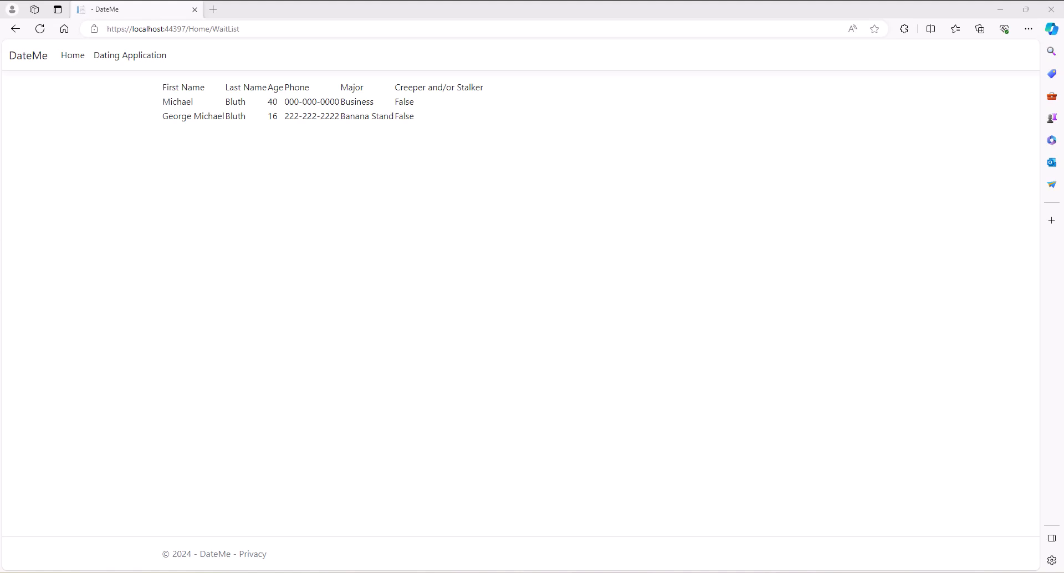
mouse_move(151, 320)
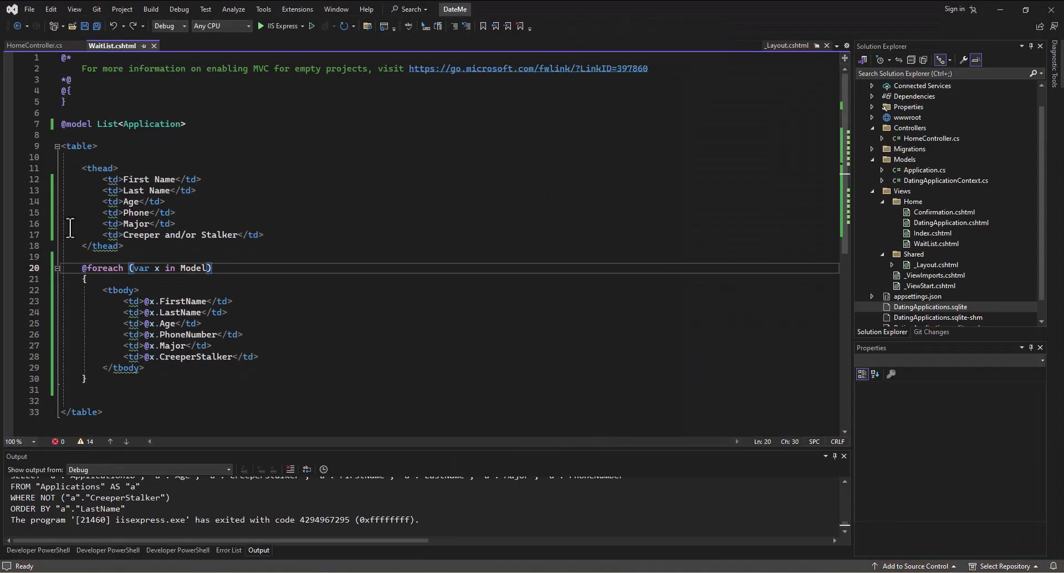
mouse_move(113, 179)
type("<")
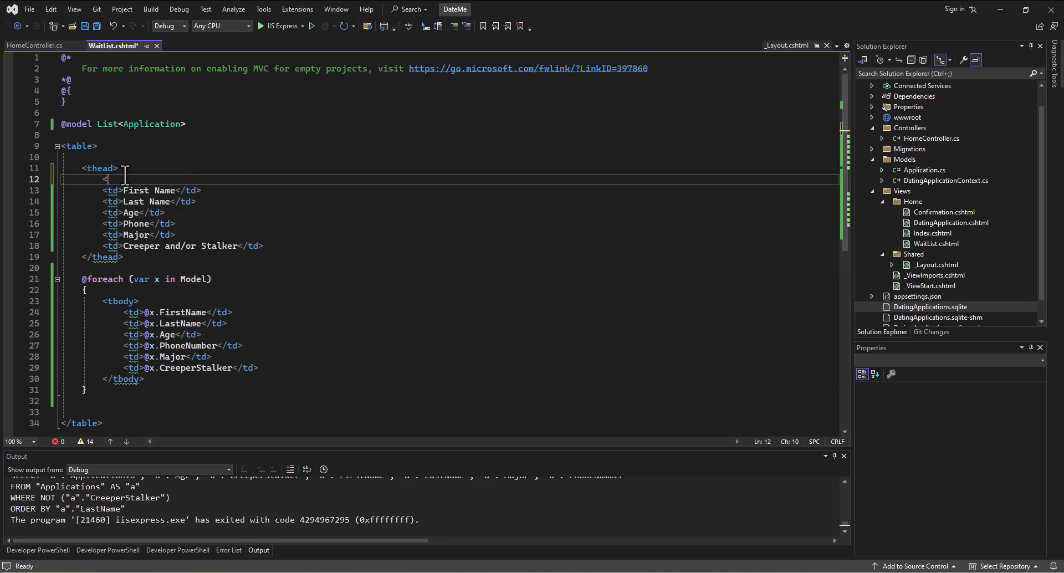
Step: Add <tr> rows around the thead cells and the tbody cells in WaitList.cshtml
type("tr></tr>")
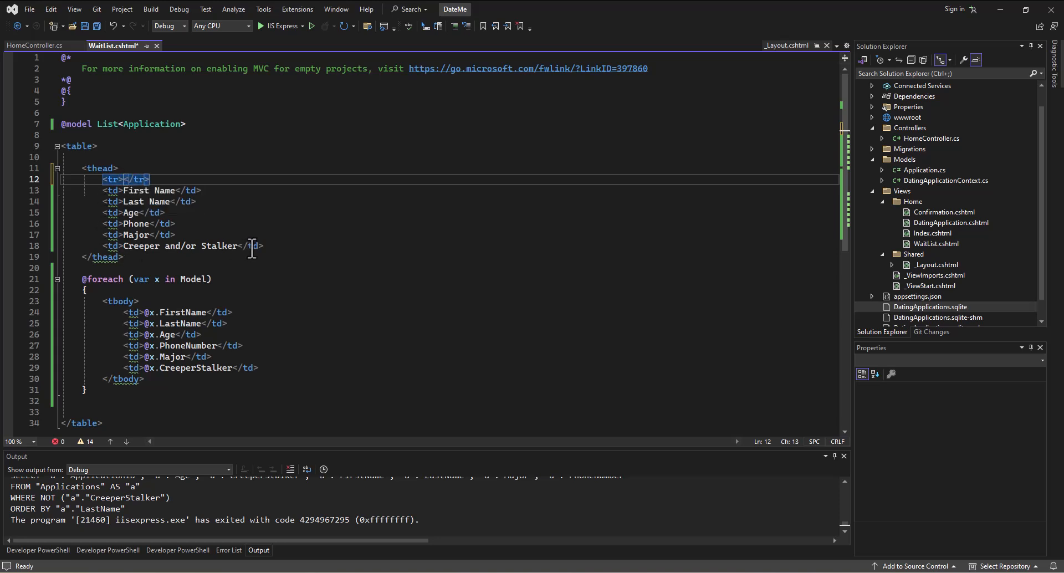
key("Enter")
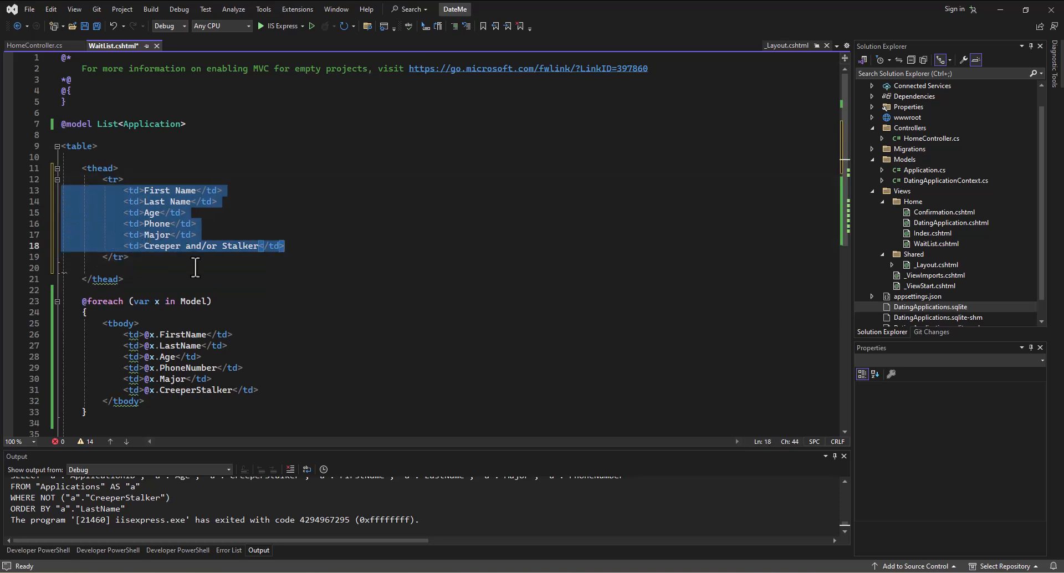
left_click(102, 279)
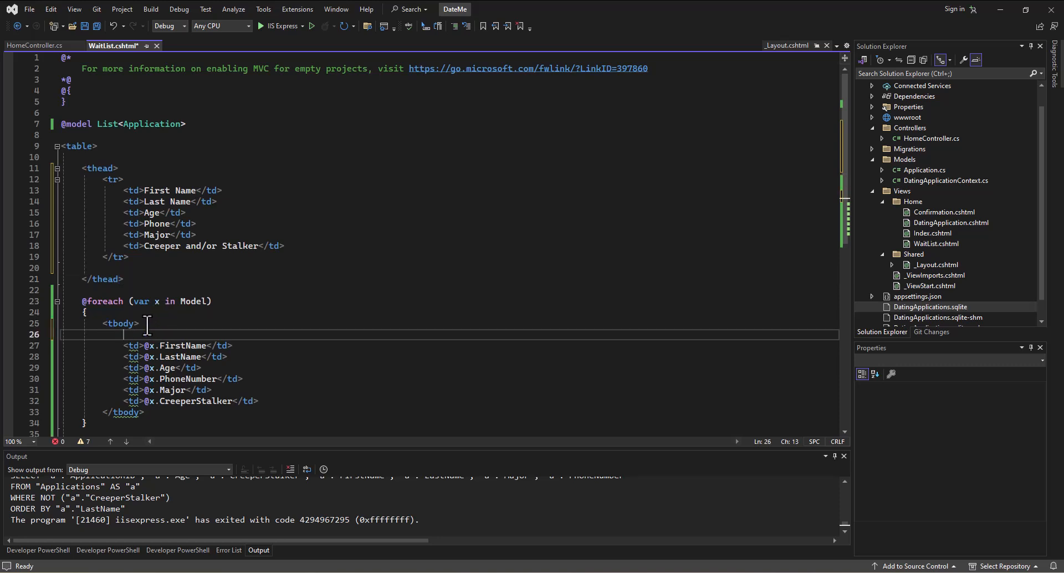
type("<tr>")
left_click(445, 146)
type(" class=\"table table-")
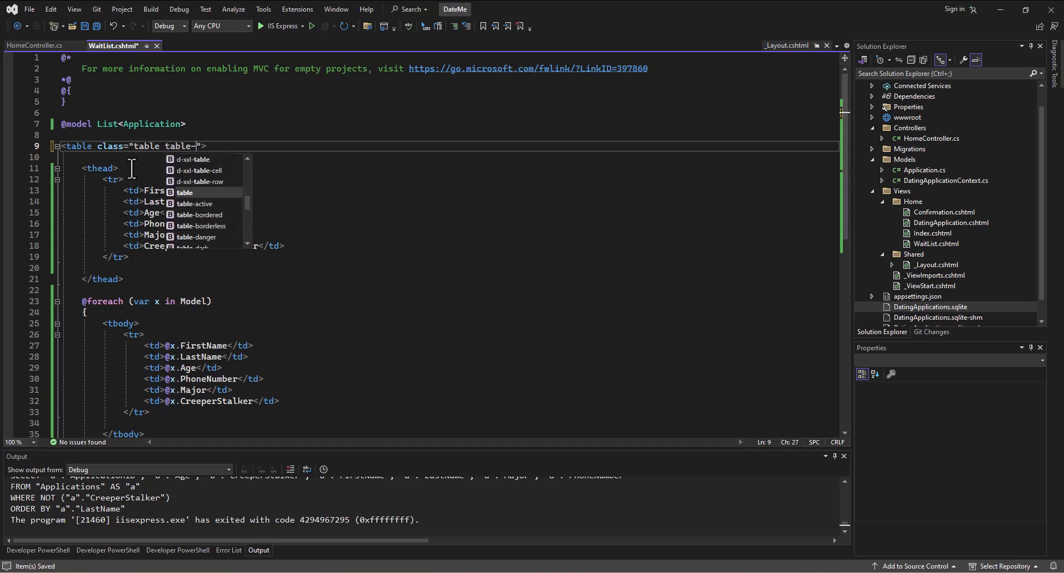
Step: Set class "table table-bordered" on the table and class "fw-bold" on the thead
type("bordered")
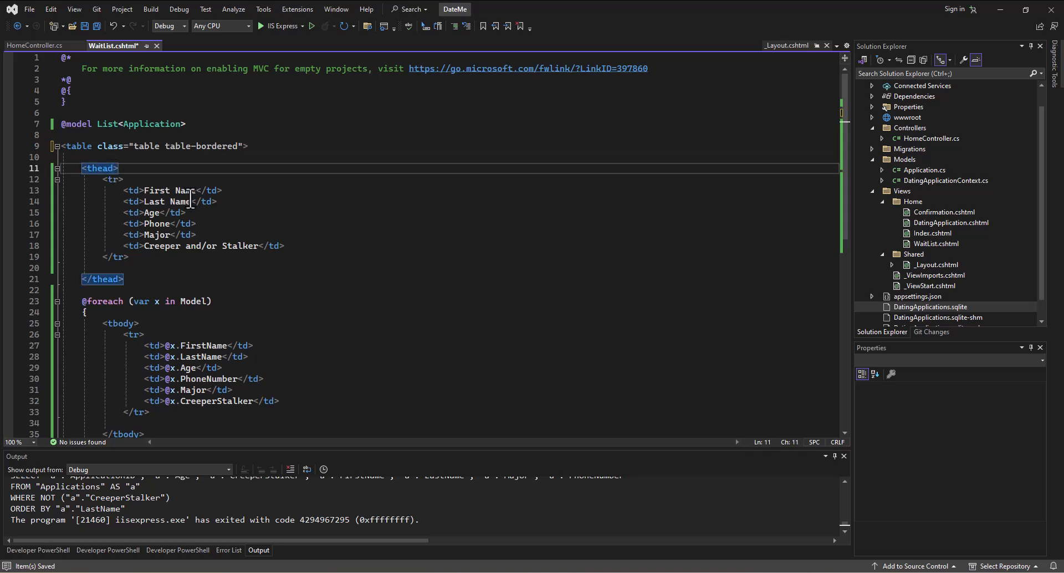
type("class=\"\"")
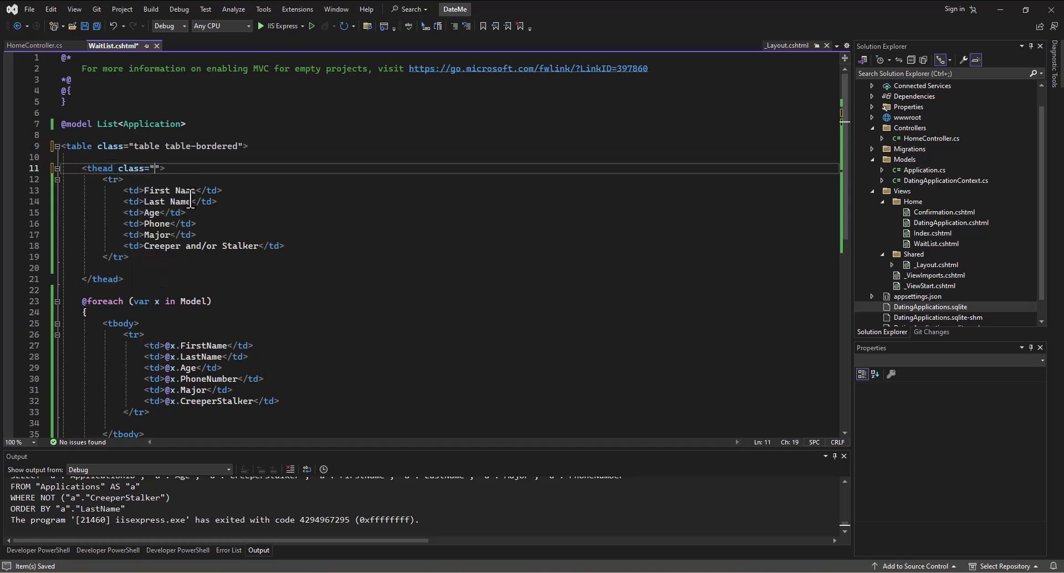
left_click(158, 169)
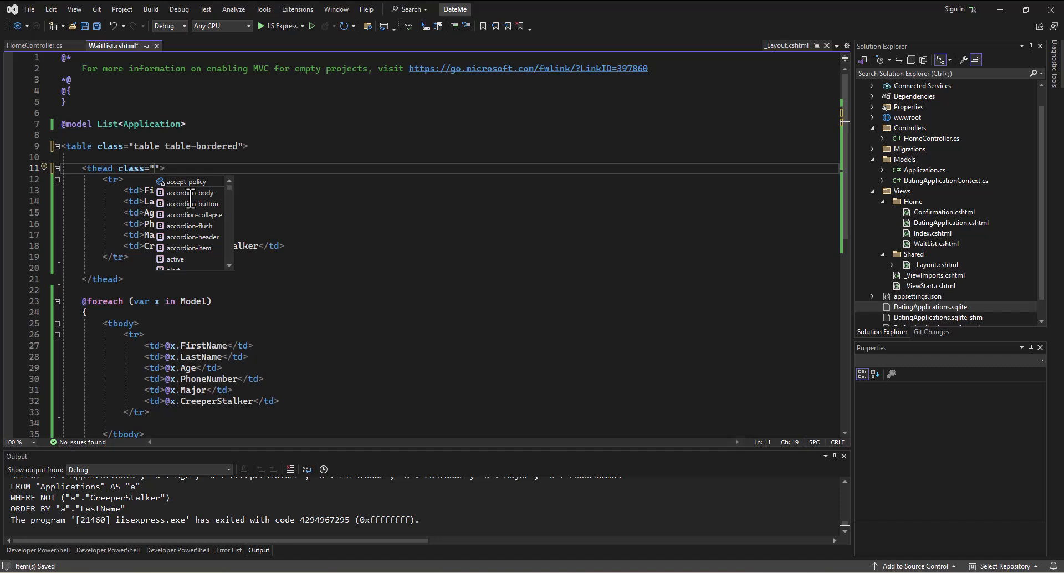
type("fw-bold")
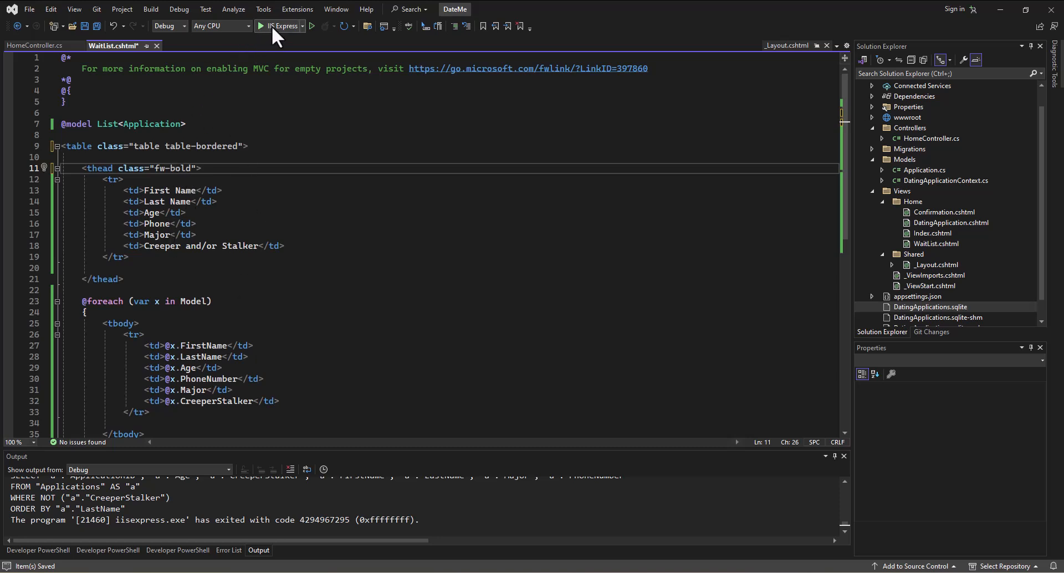
Step: Run the app with IIS Express and follow the View Wait List link on the home page
left_click(255, 26)
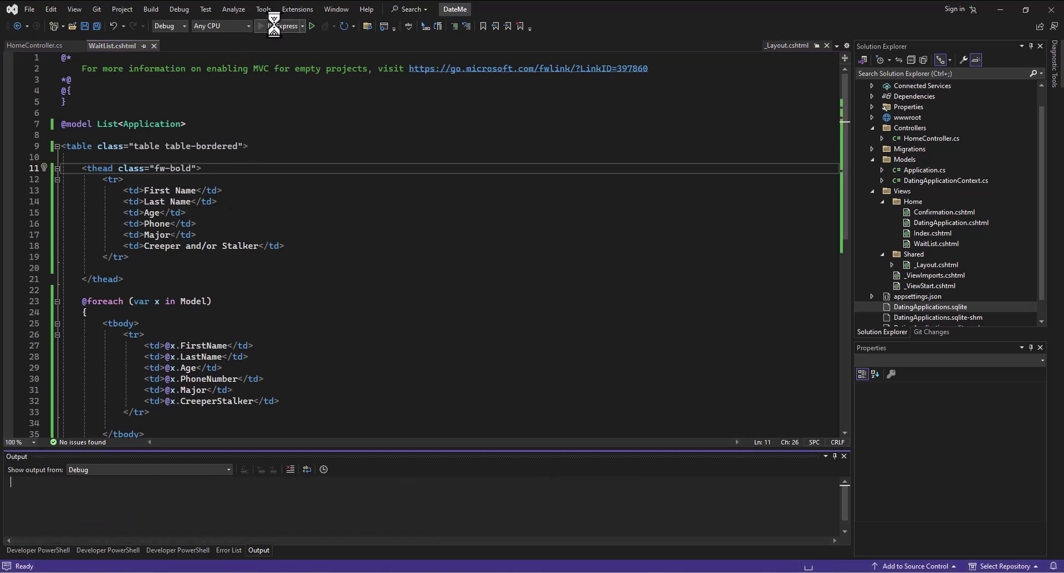
left_click(259, 27)
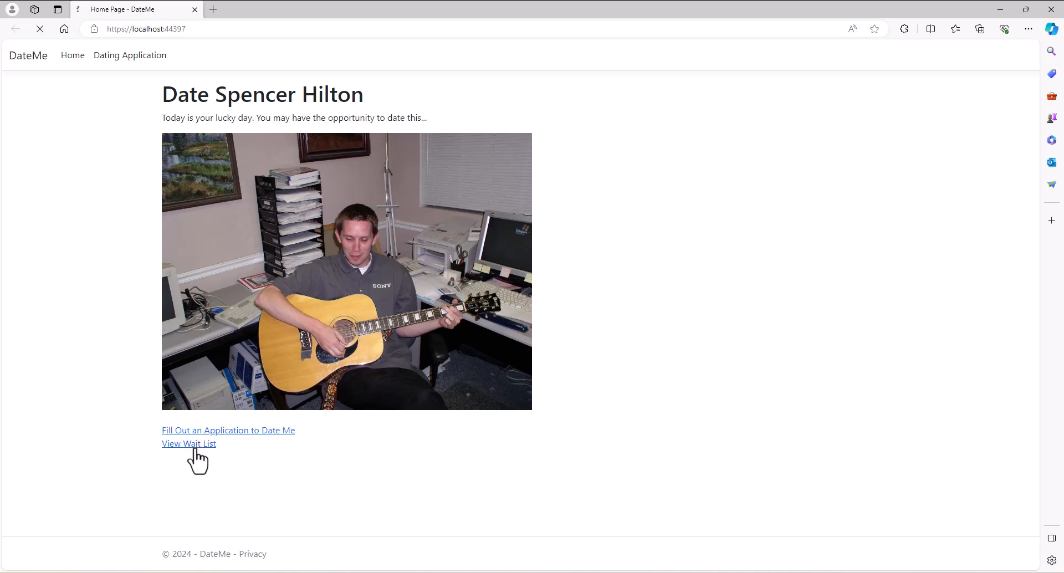
left_click(189, 443)
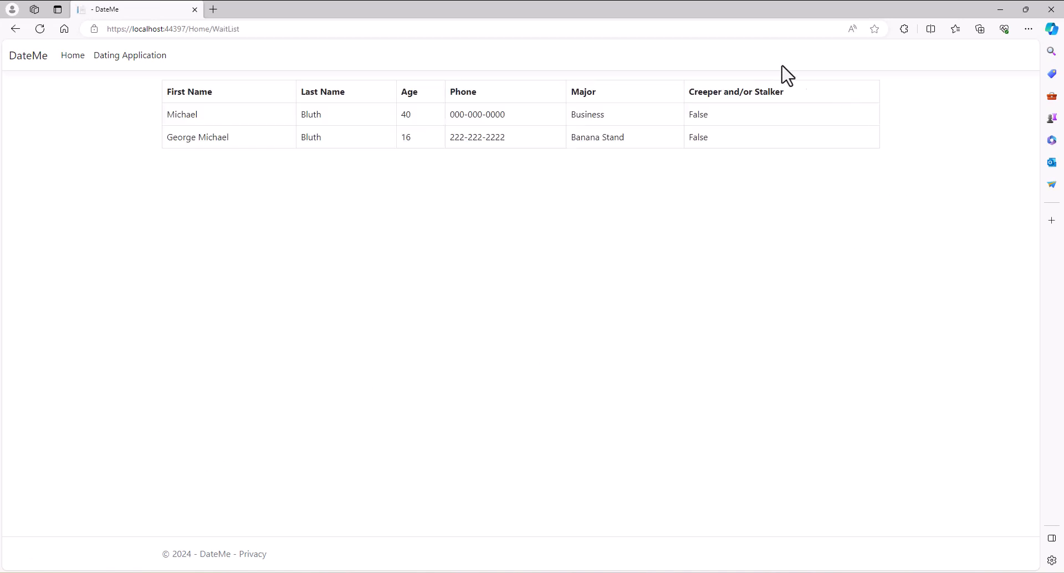
mouse_move(893, 225)
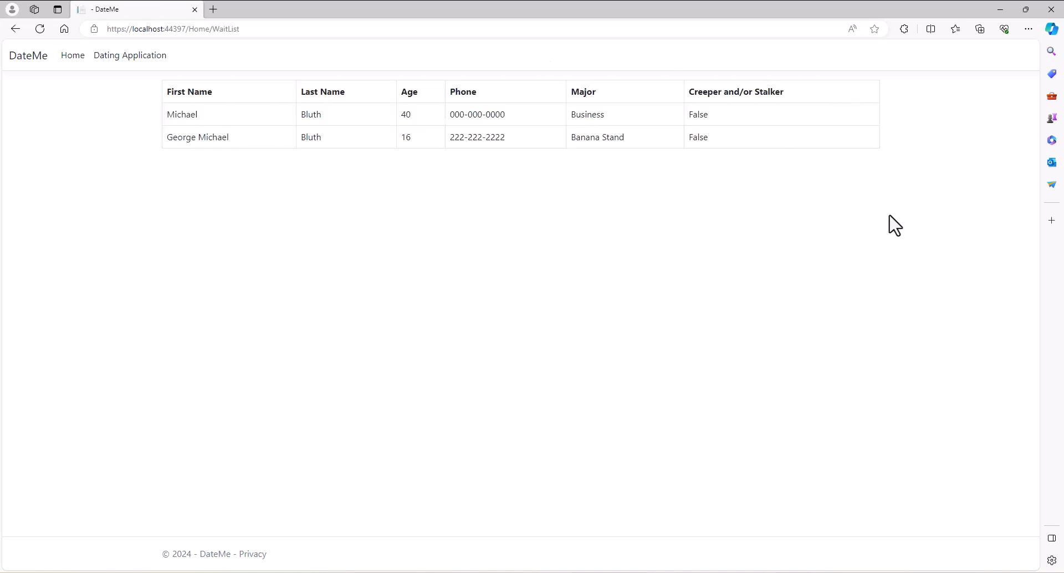
mouse_move(419, 313)
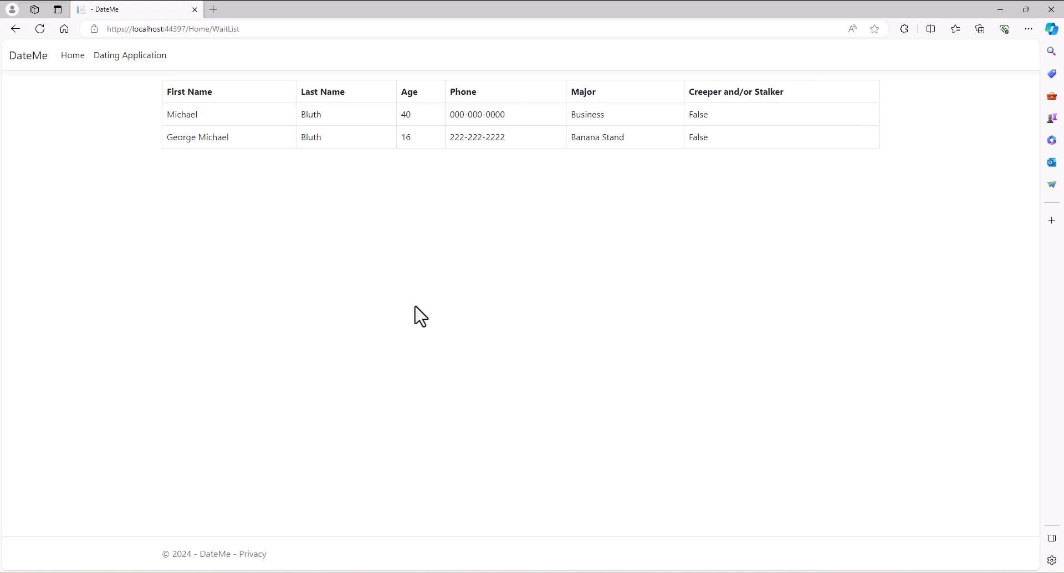
mouse_move(922, 6)
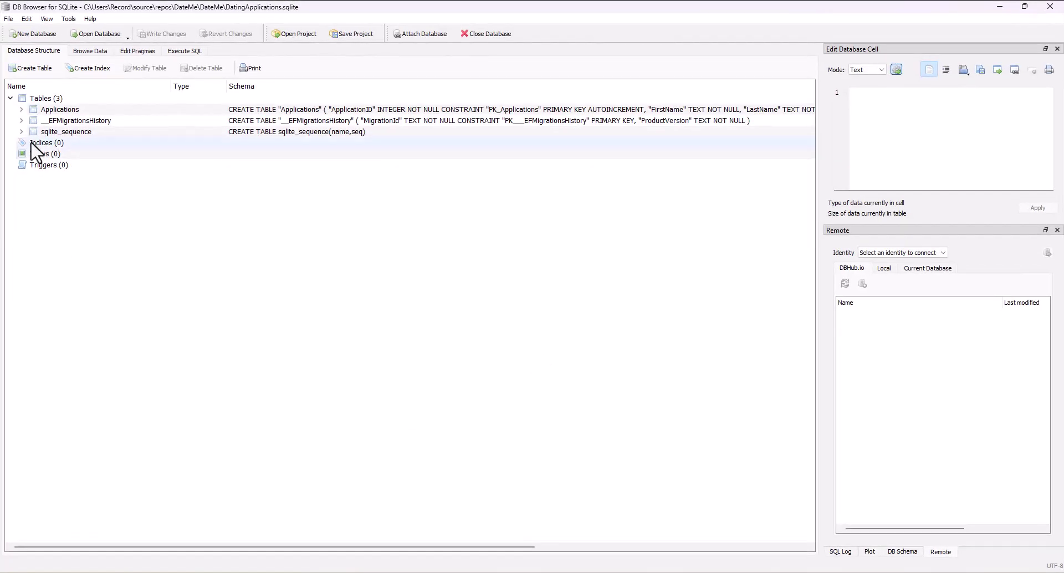
Step: Expand the Applications table in Database Structure to show its columns
left_click(21, 110)
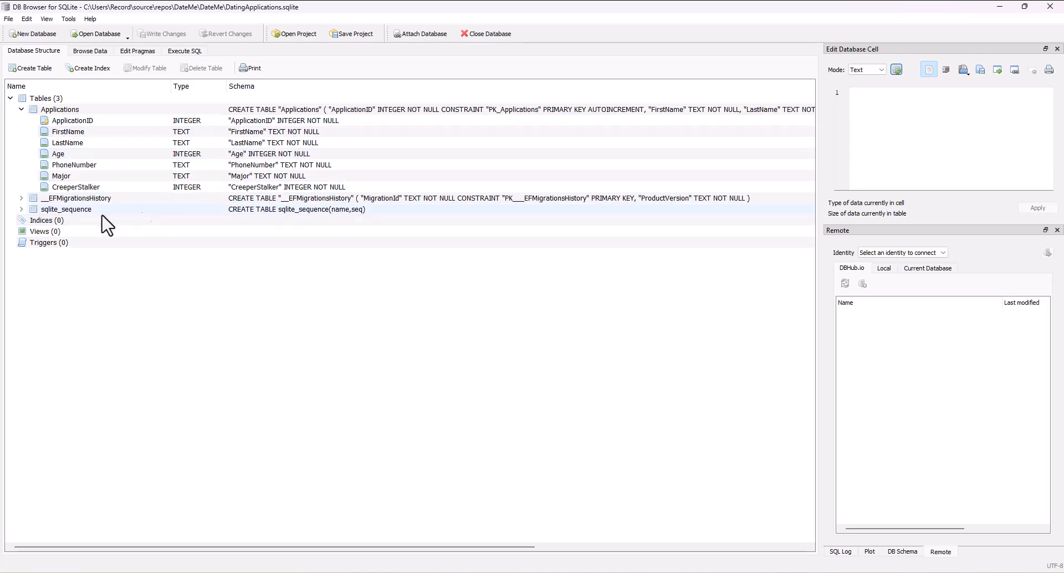
mouse_move(102, 218)
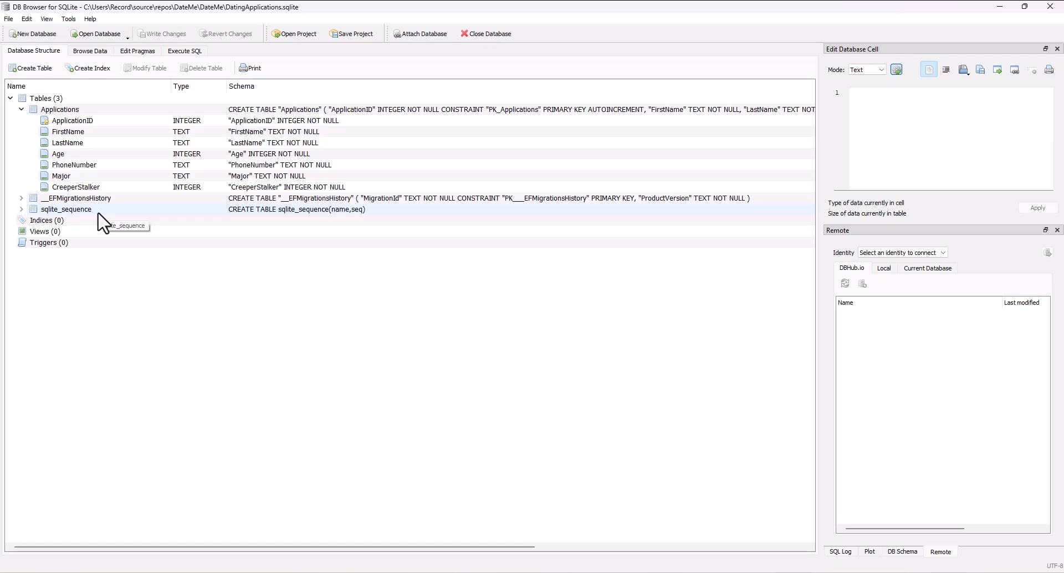
mouse_move(102, 222)
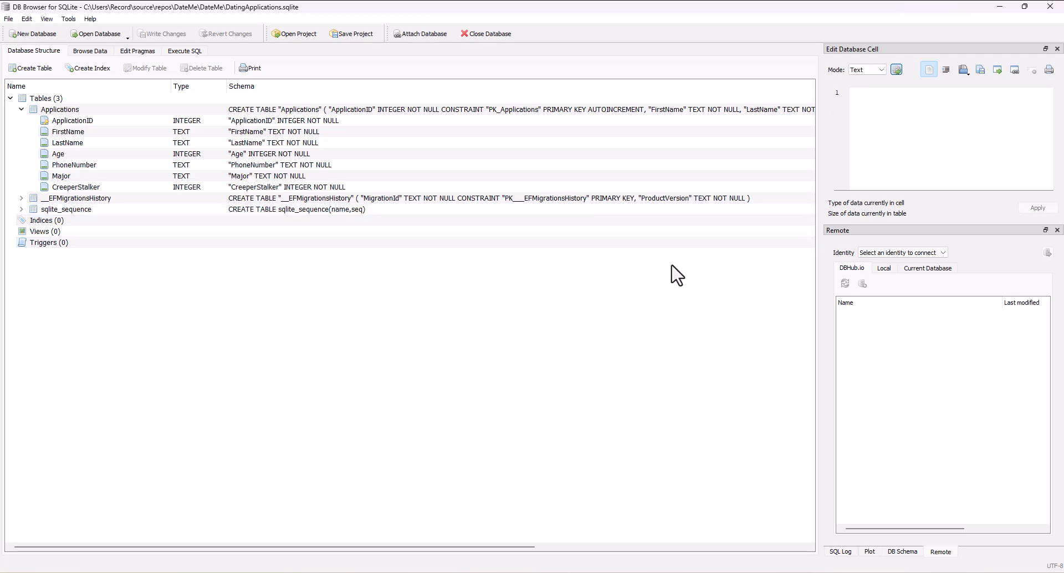
mouse_move(722, 268)
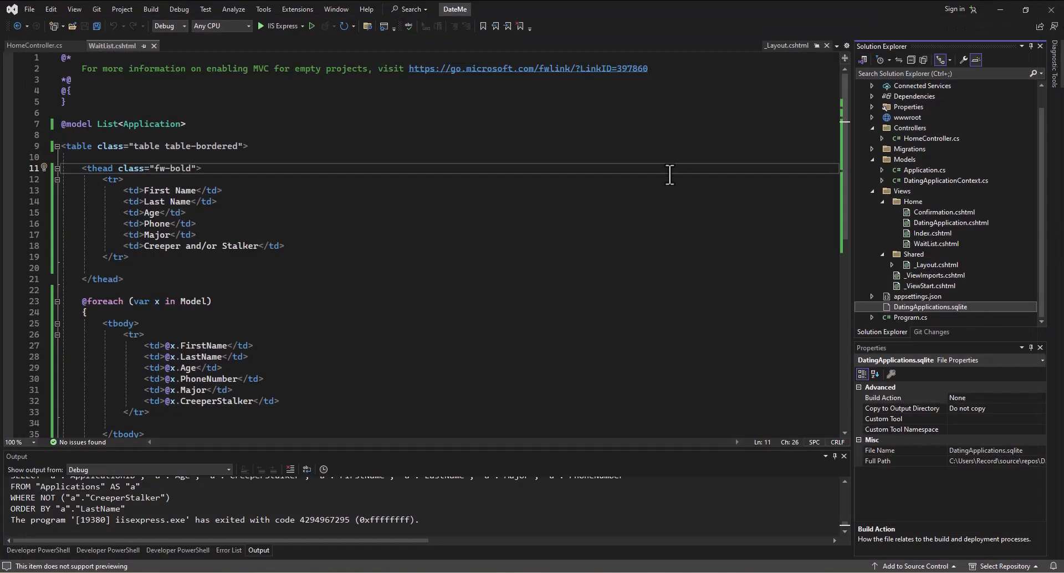
mouse_move(308, 321)
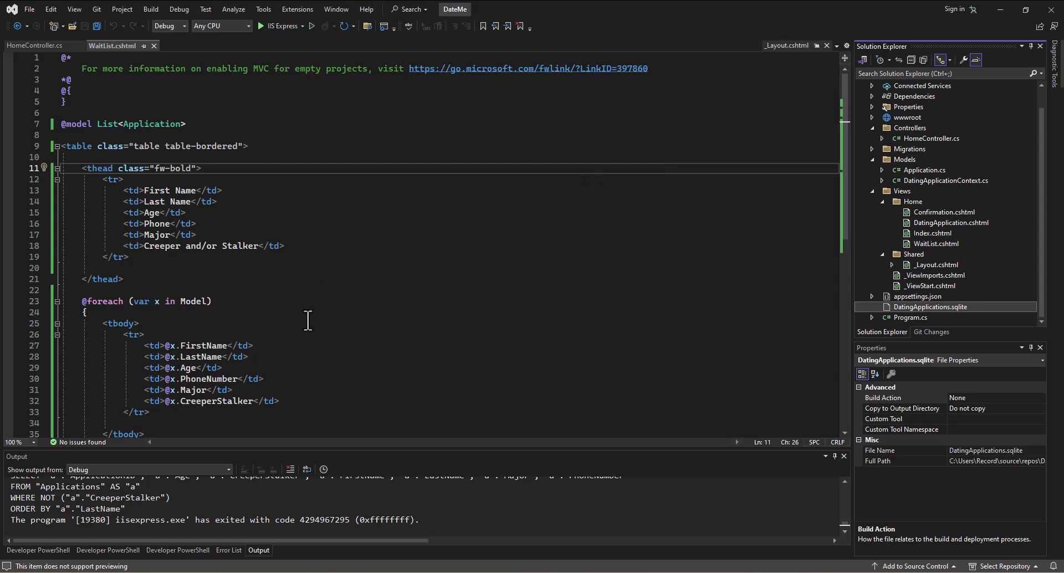
mouse_move(703, 204)
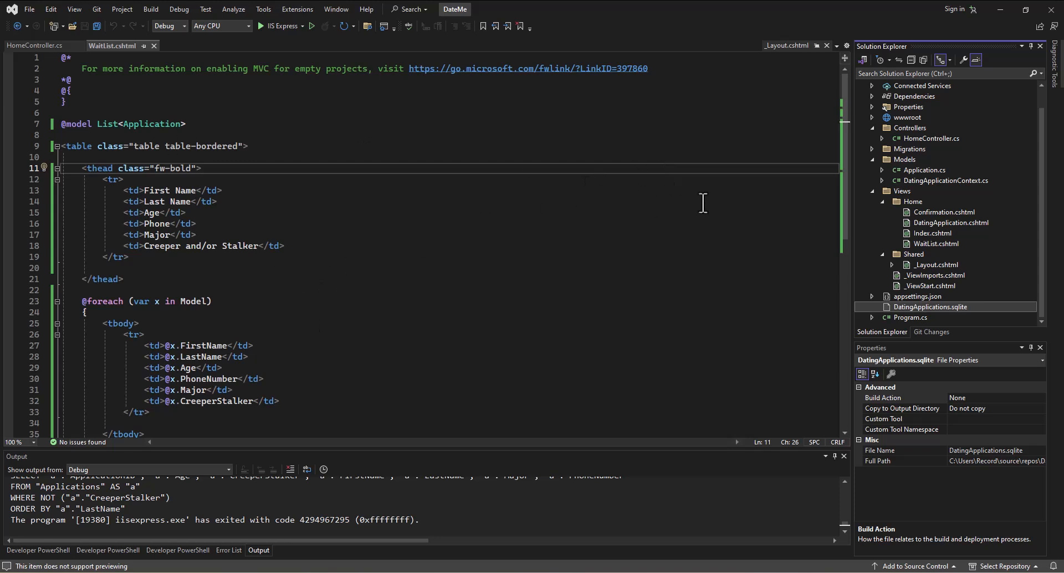
Step: Open Models > Application.cs from Solution Explorer
left_click(924, 169)
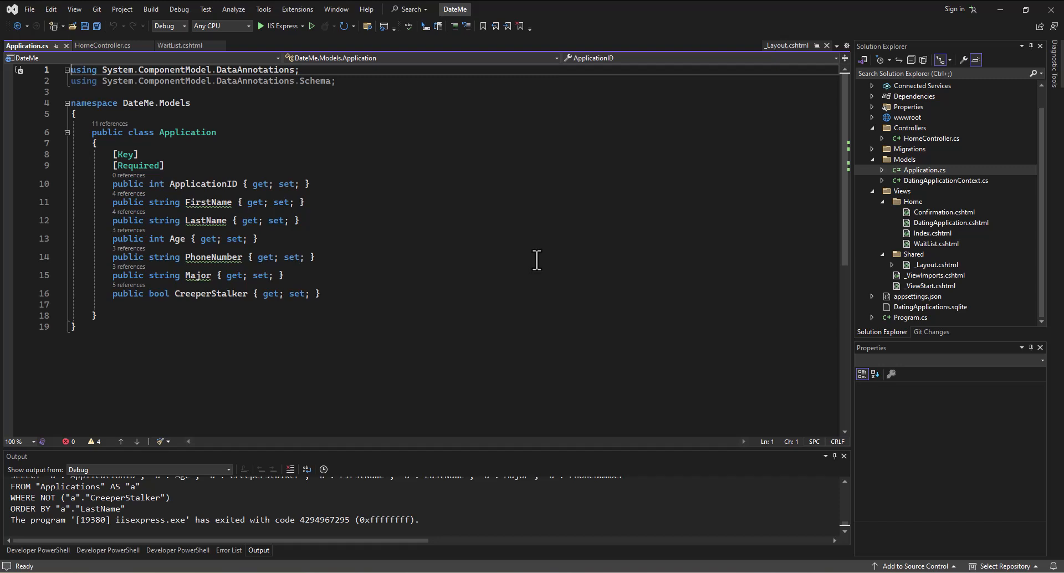
mouse_move(537, 255)
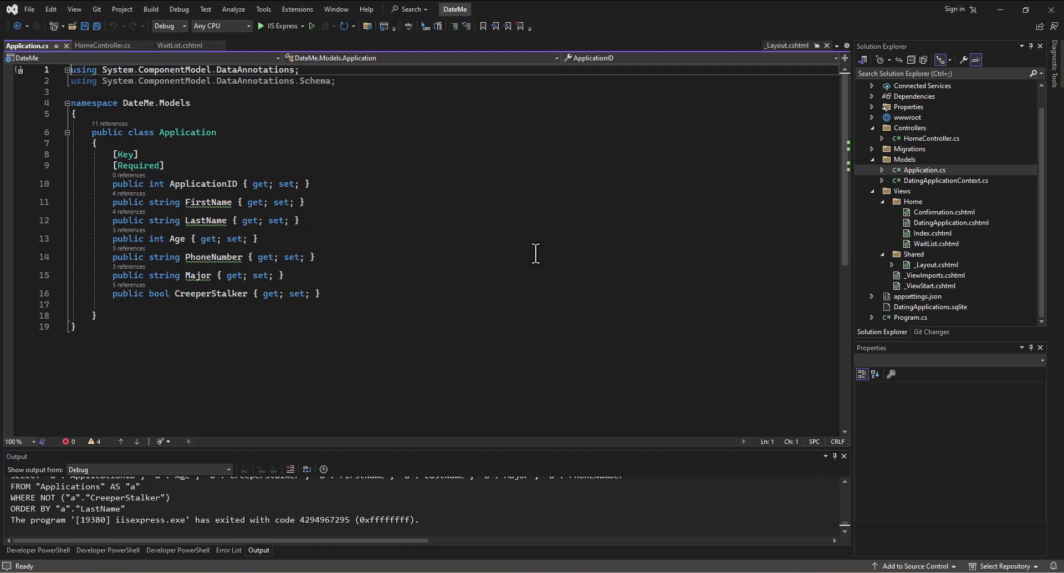
mouse_move(908, 172)
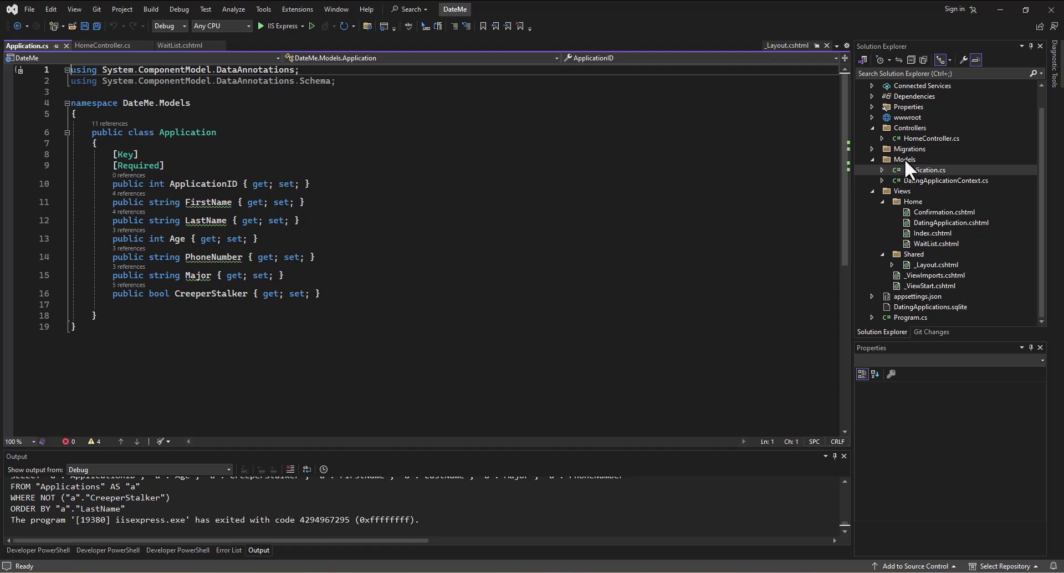
Step: Add a new class file named Major.cs to the Models folder
right_click(904, 159)
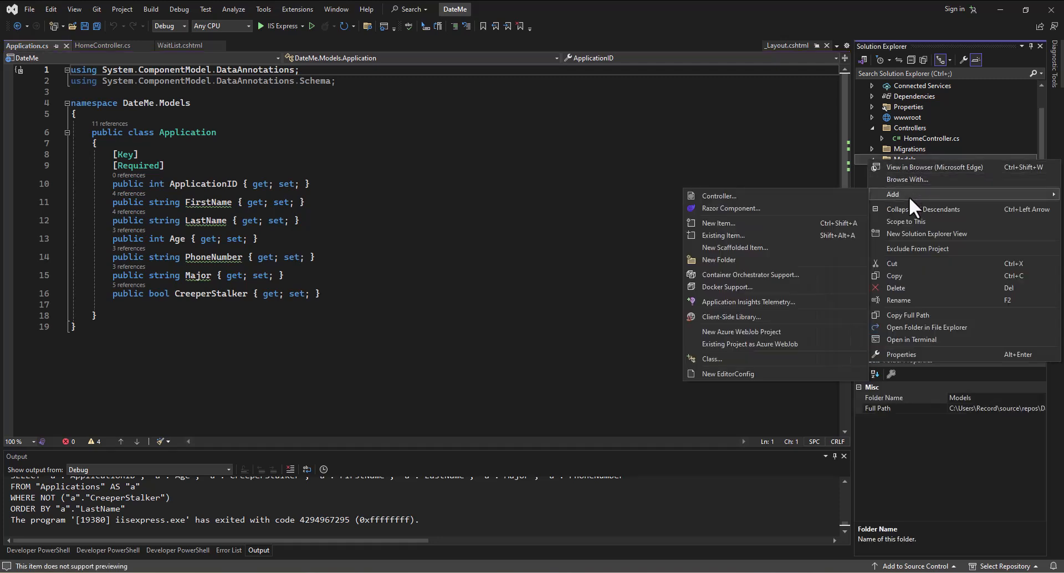
mouse_move(750, 226)
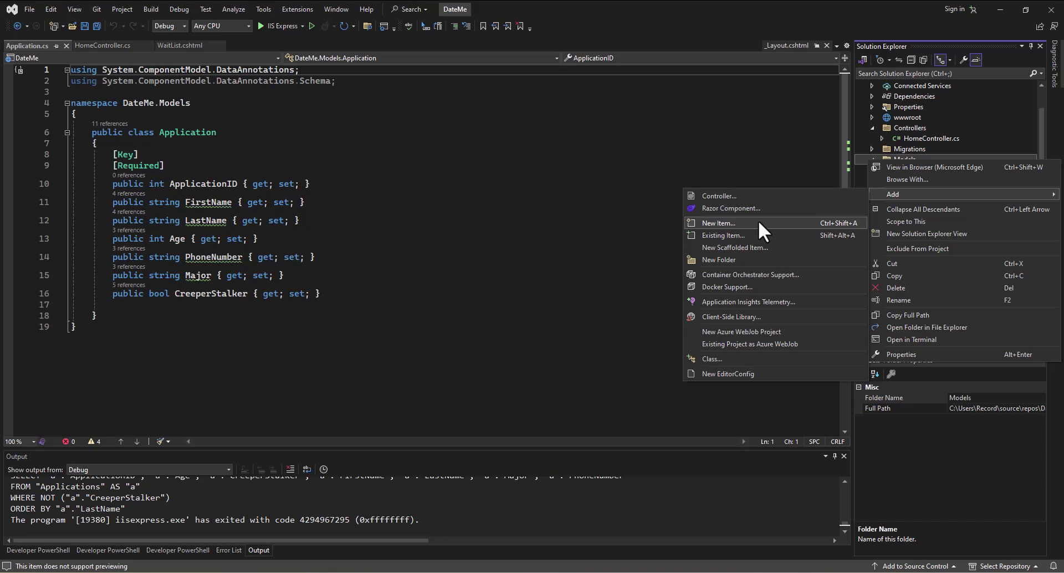
left_click(718, 223)
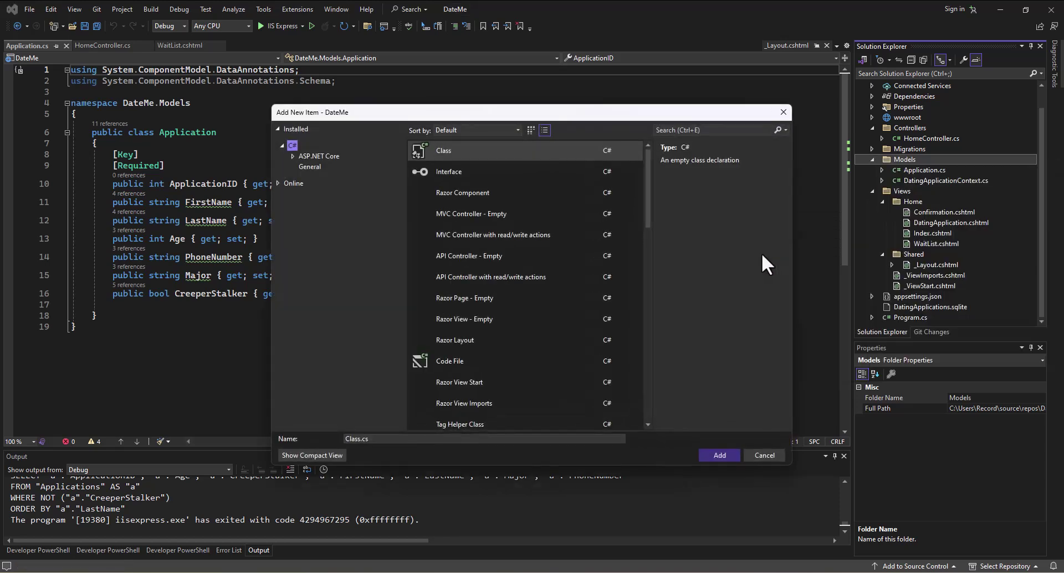
left_click(359, 439)
type("Major")
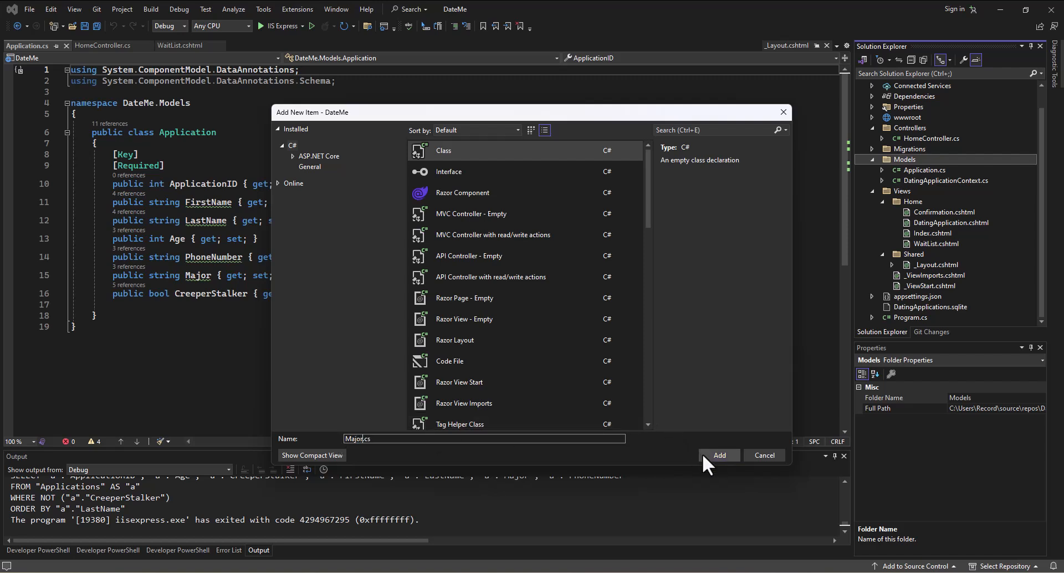
left_click(718, 455)
type("public")
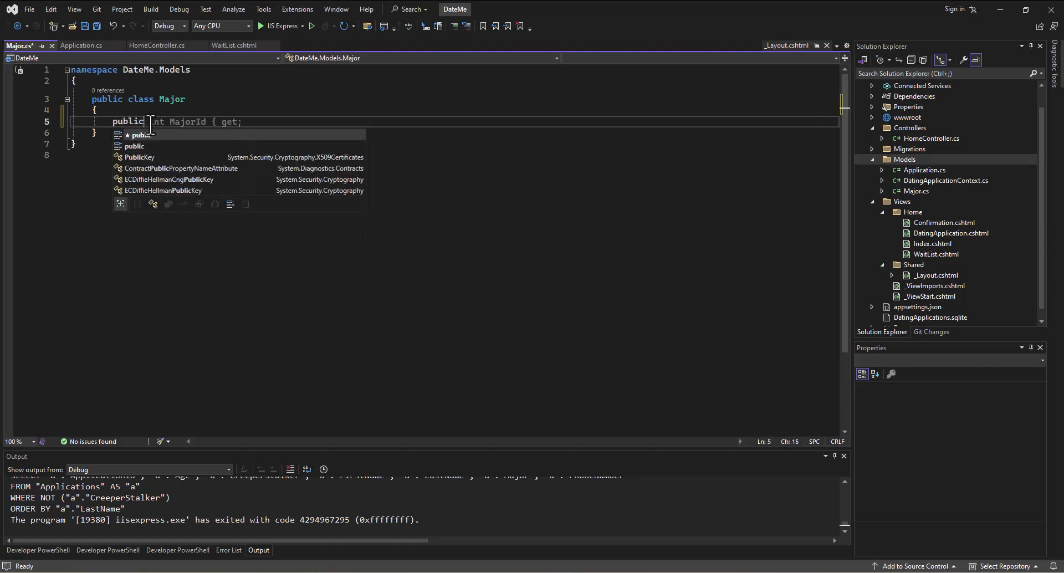
Step: Write [Key][Required] int MajorId and string MajorName in the Major class, then save
type("}")
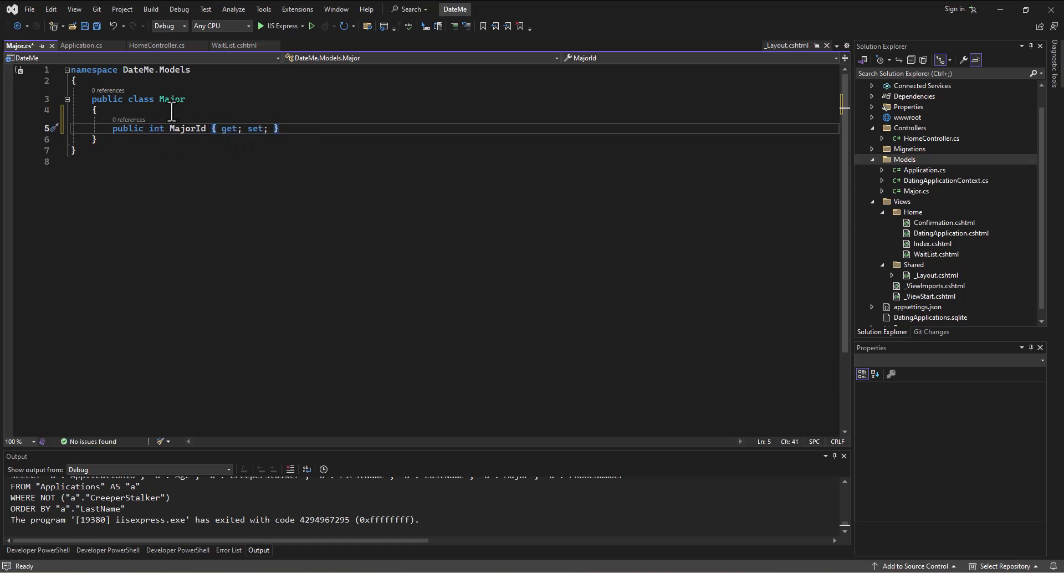
type("[k")
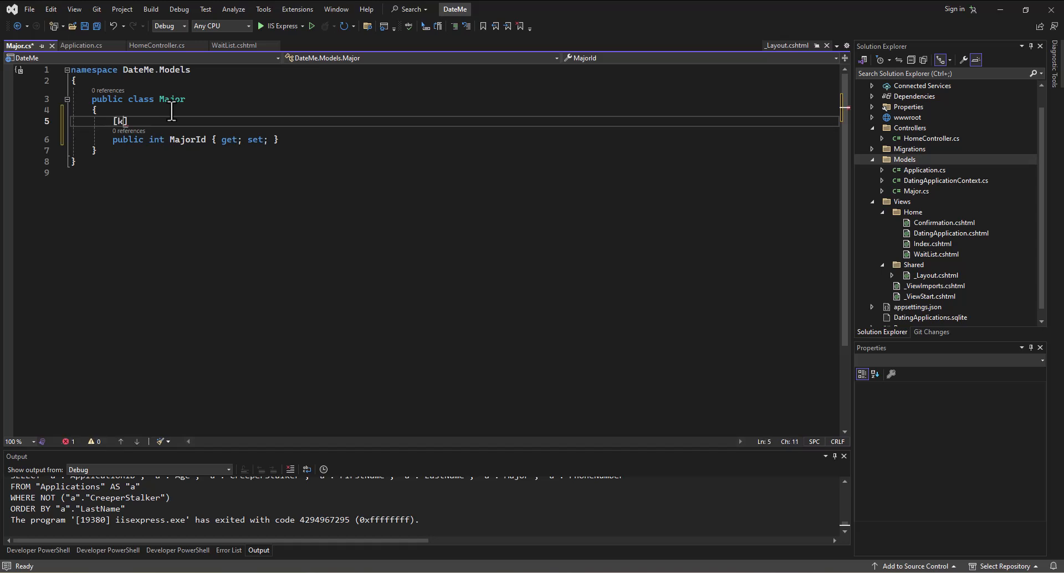
type("ey]")
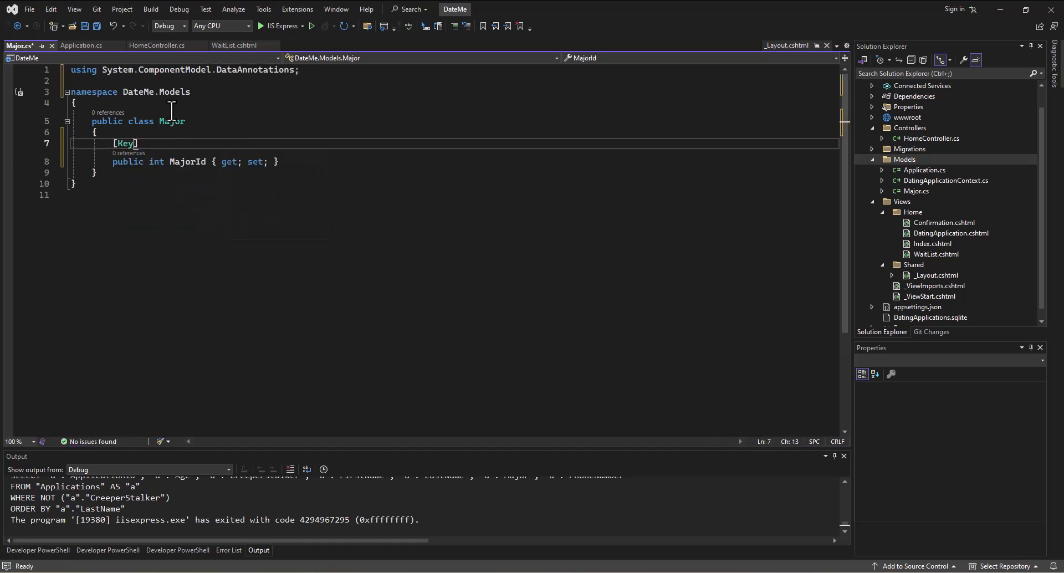
type("[Required]")
type("public")
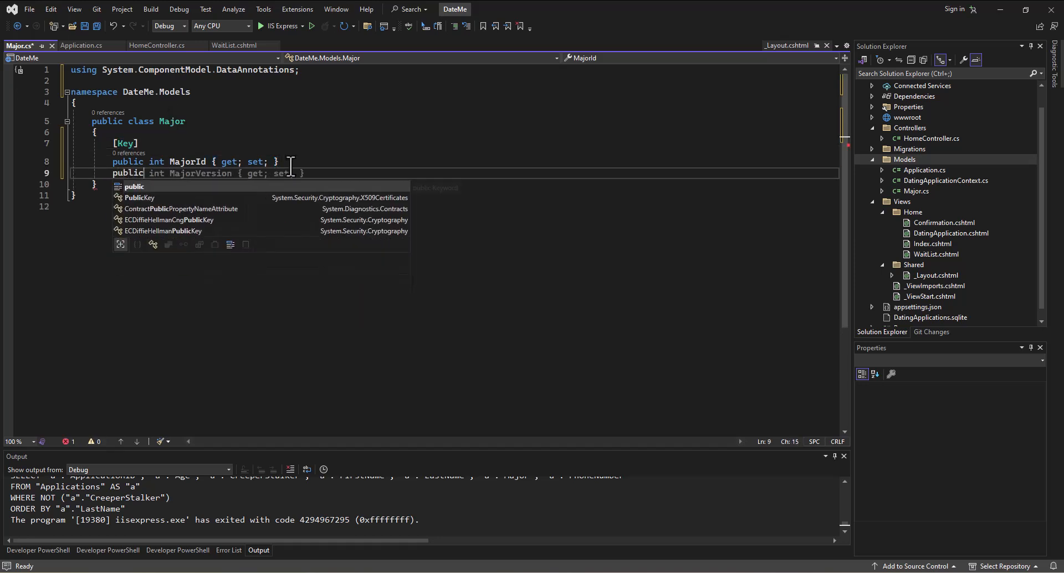
type("string MajorName { get; set; }")
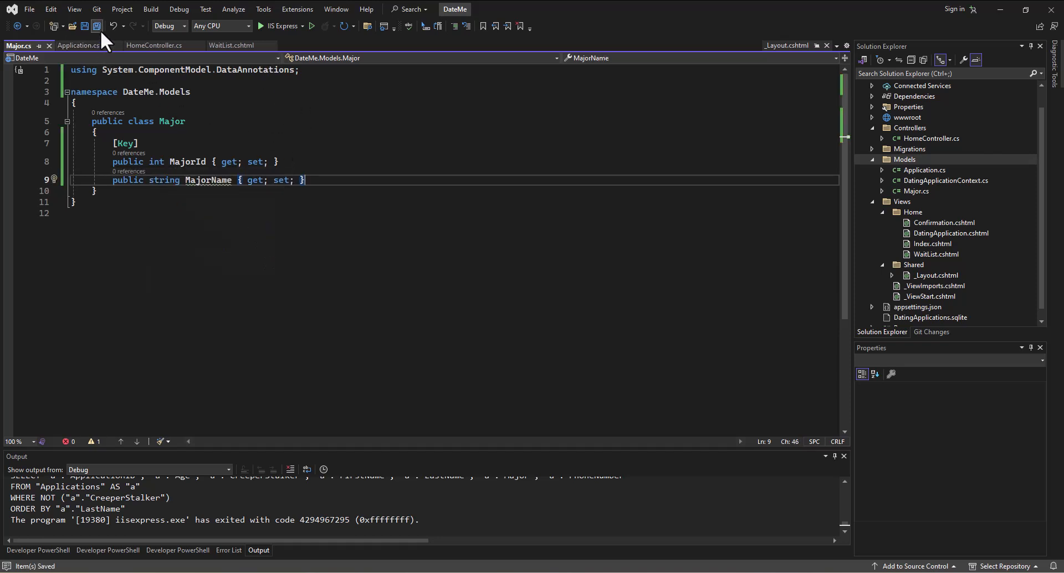
mouse_move(164, 239)
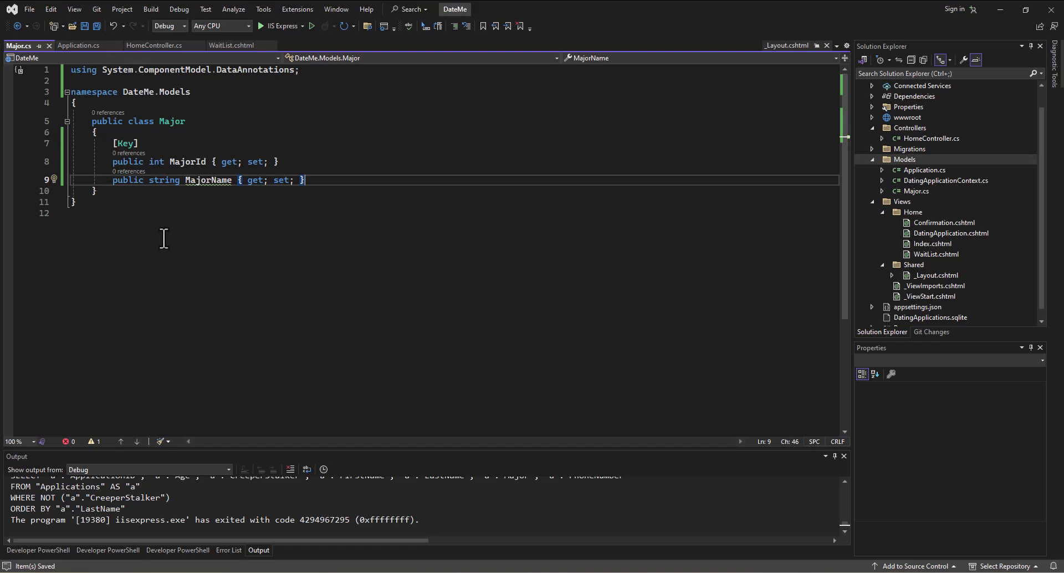
mouse_move(191, 257)
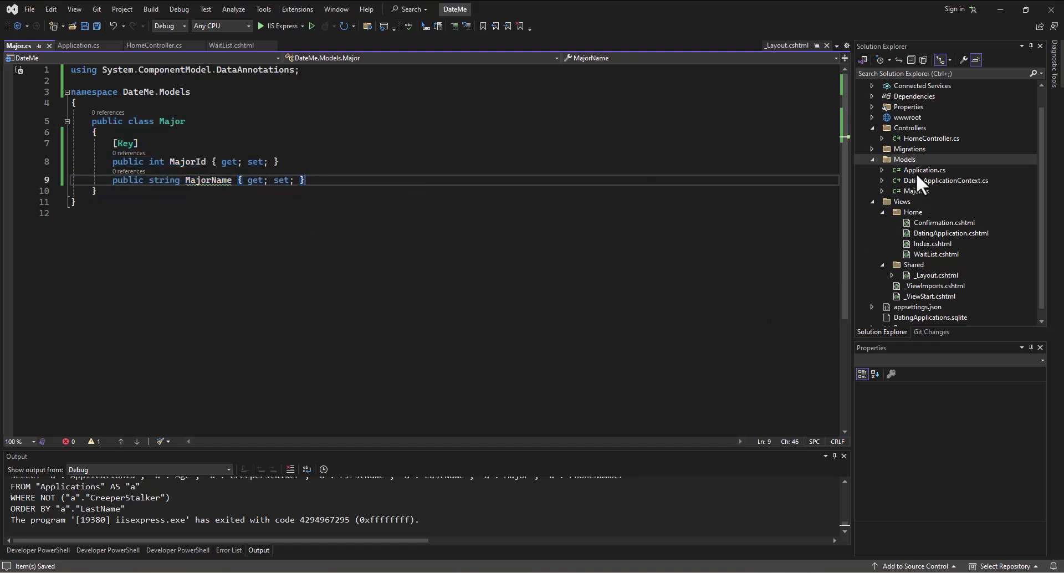
left_click(925, 169)
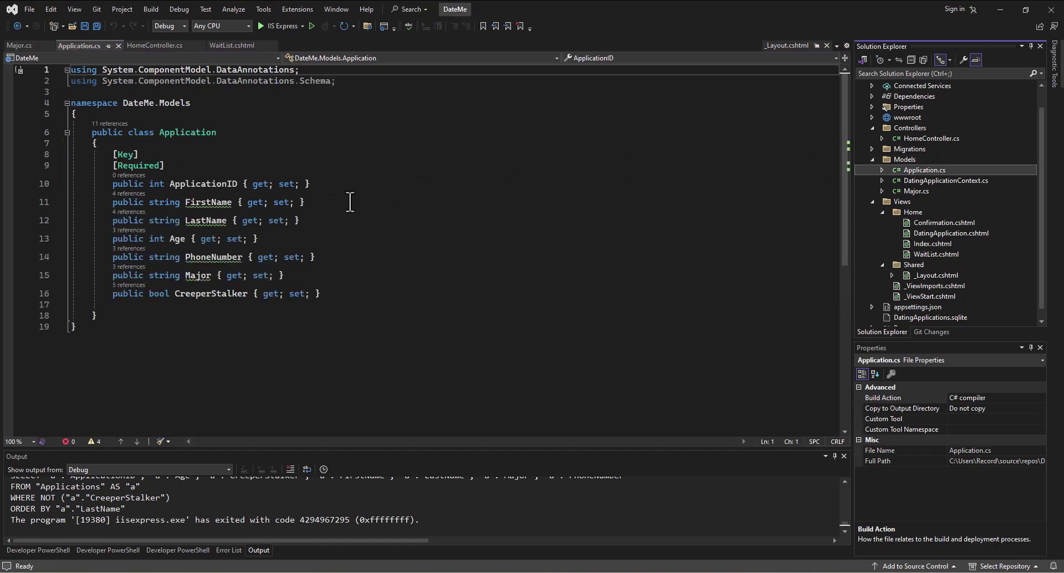
mouse_move(213, 202)
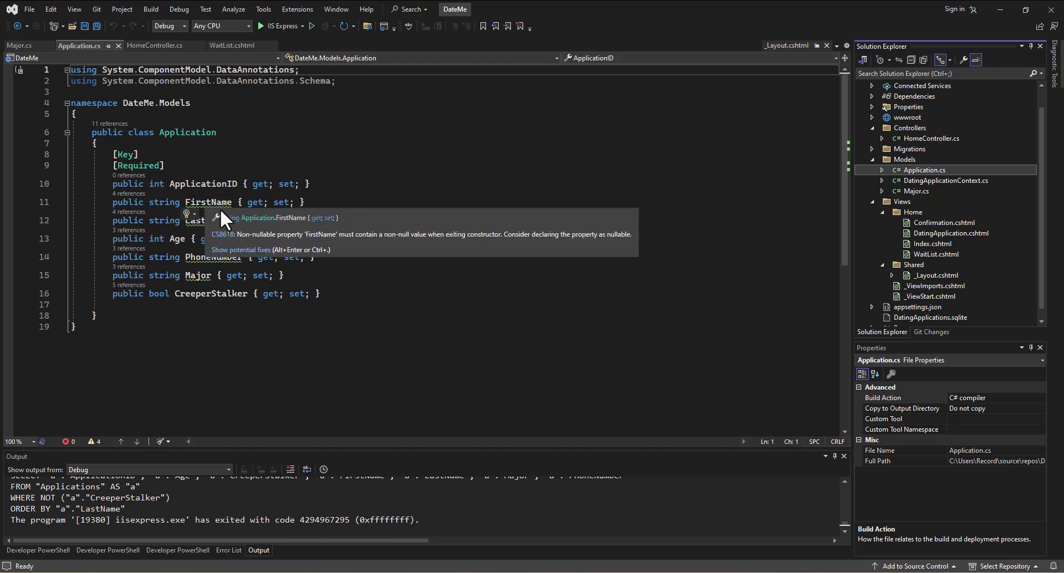
mouse_move(514, 396)
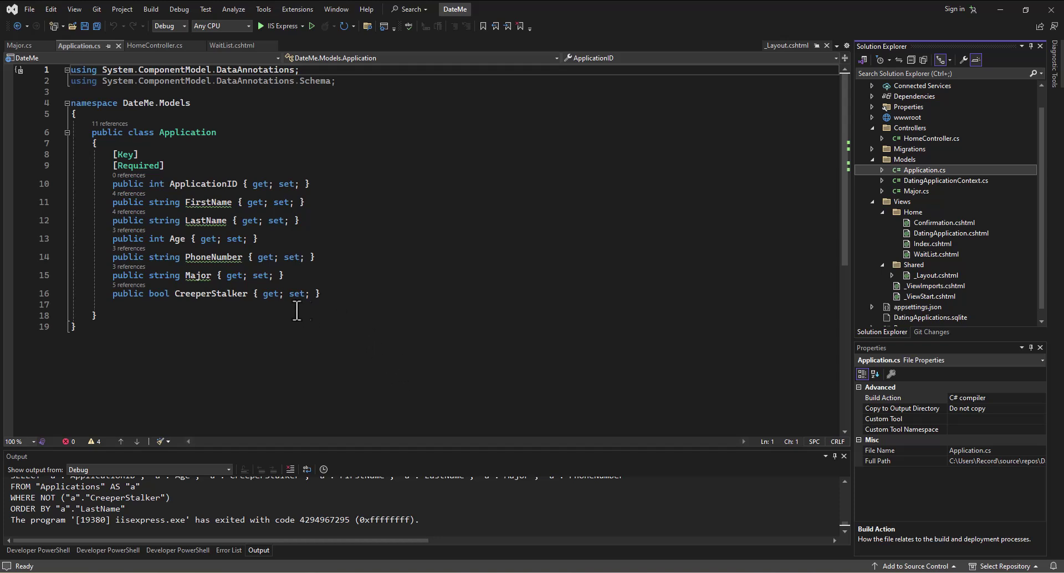
Step: Append Name to the Application model's Major property, making it MajorName
left_click(197, 275)
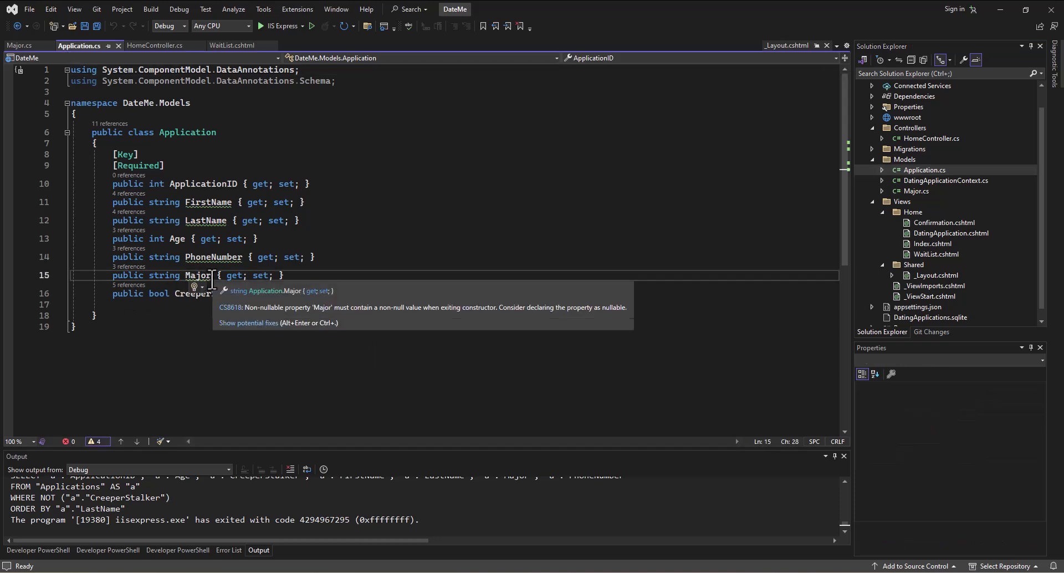
type("Name")
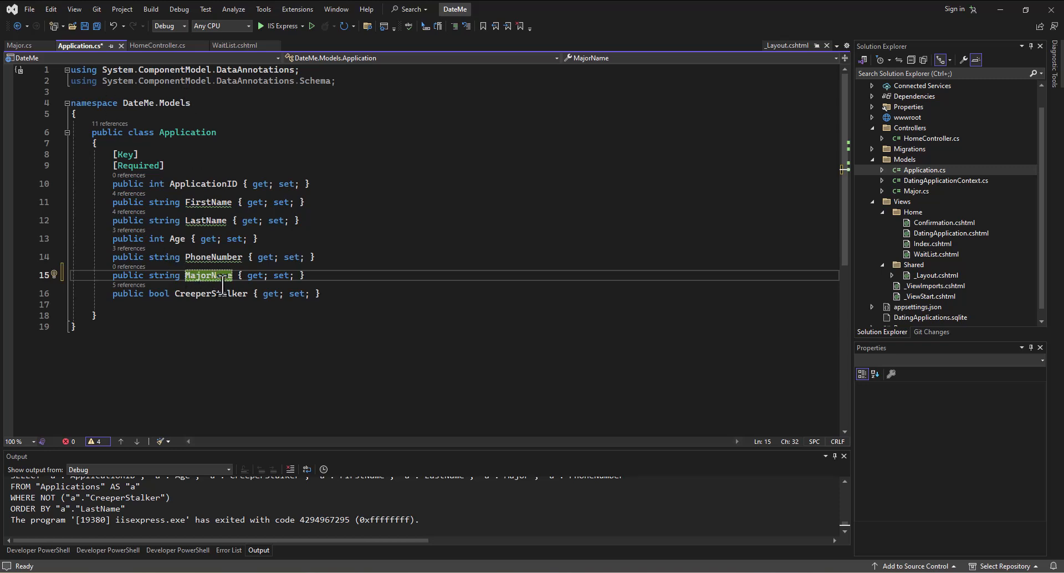
Step: Rename the property to MajorId and add a [ForeignKey("MajorId")] attribute above it
key("Backspace")
type("Id")
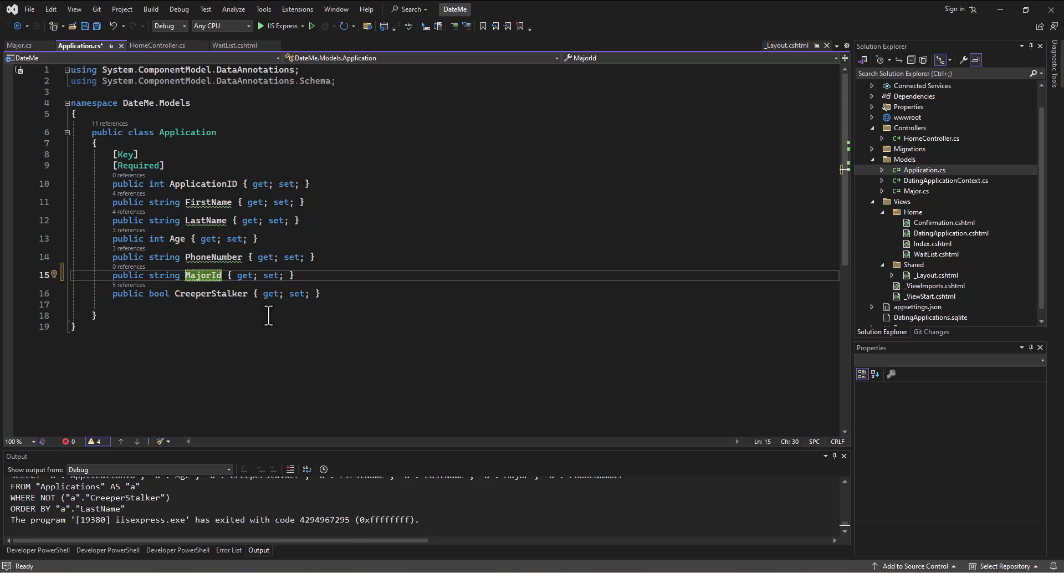
mouse_move(310, 276)
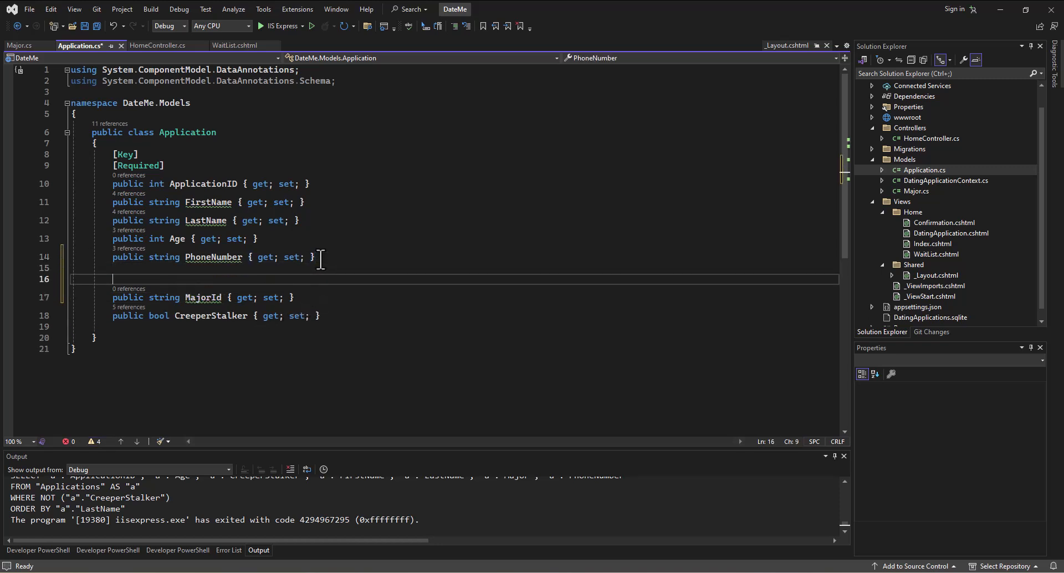
type("[Required]")
type("[ForeignKey")
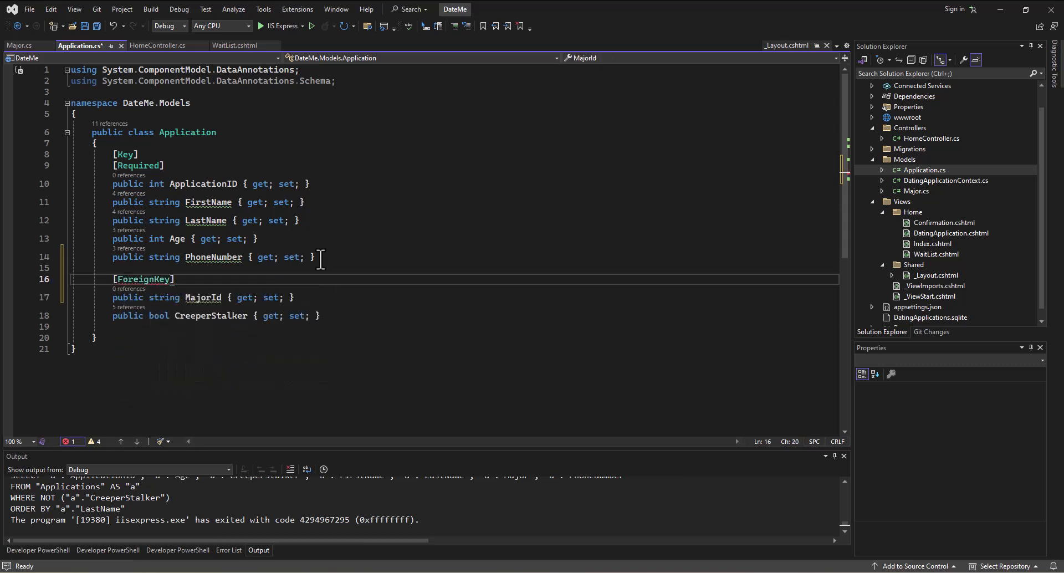
type("(\"\")")
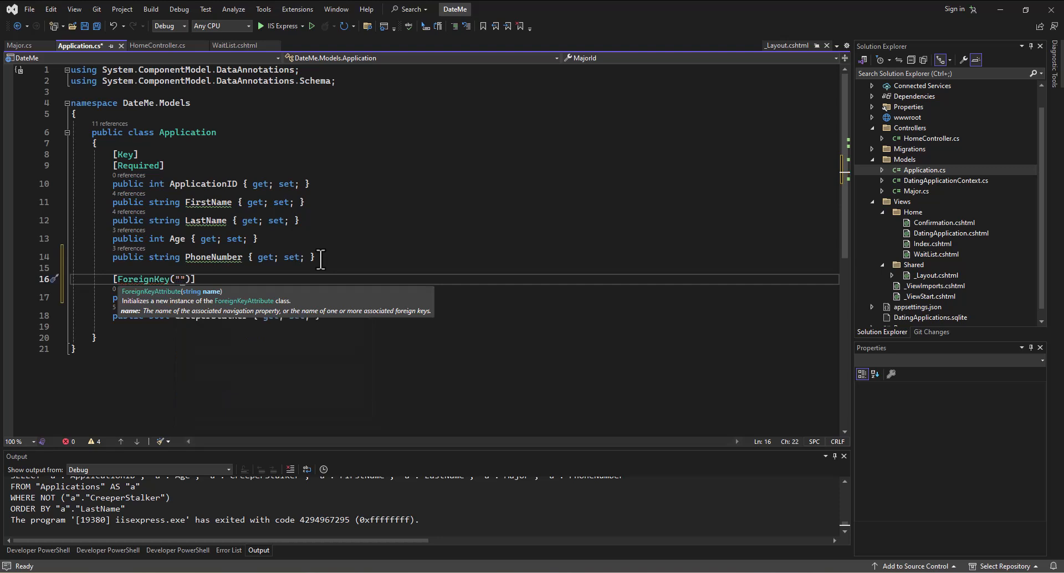
type("Major")
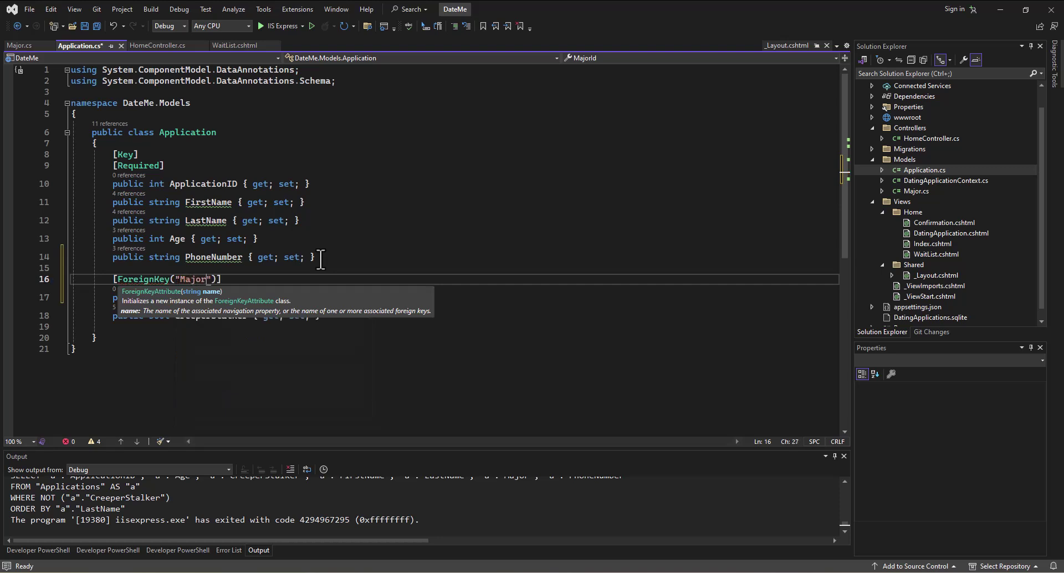
type("Id")
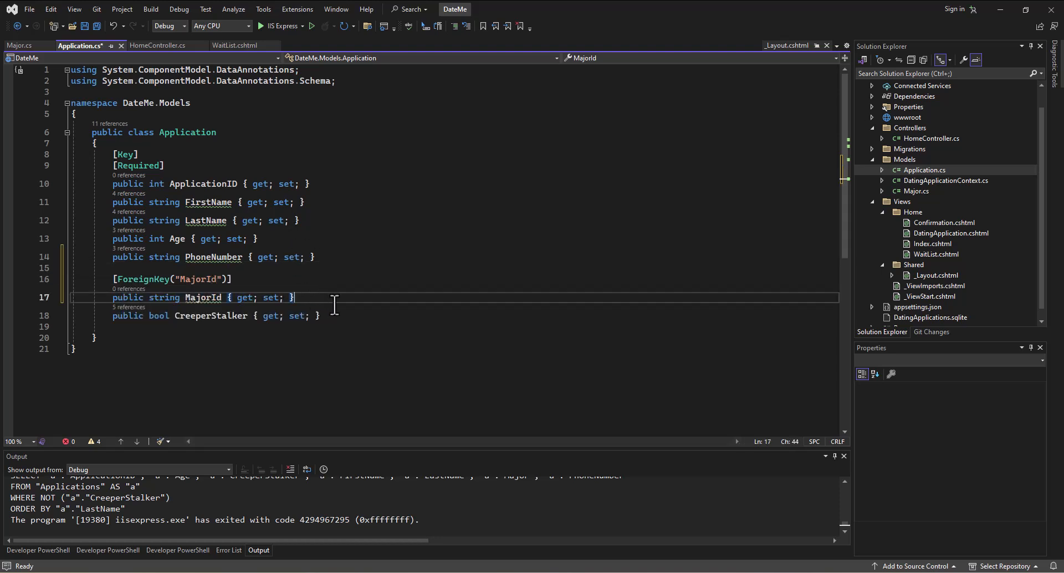
key("Enter")
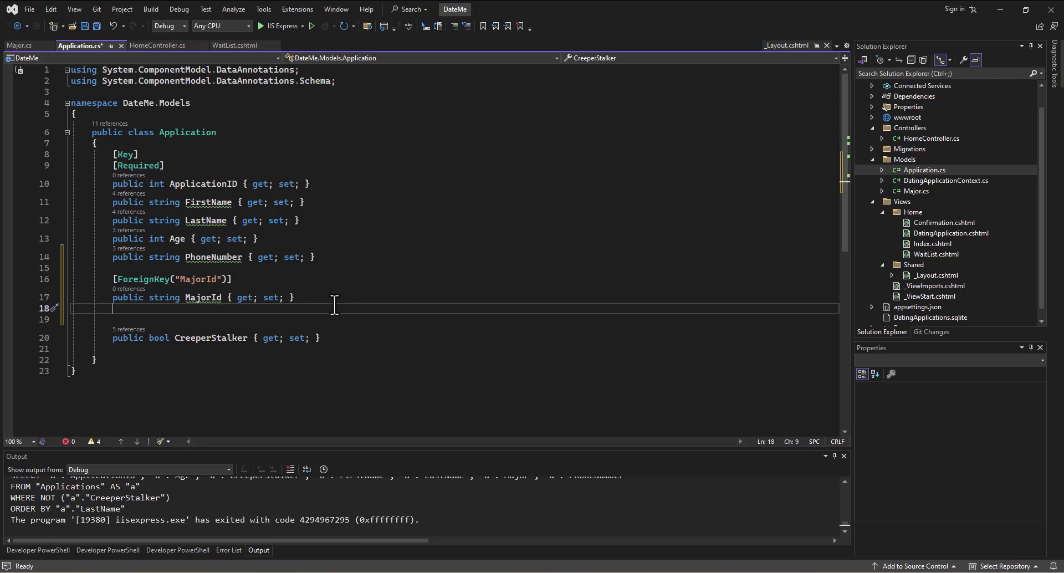
Step: Add public Major Major { get; set; } beneath MajorId and save the file
type("publuc")
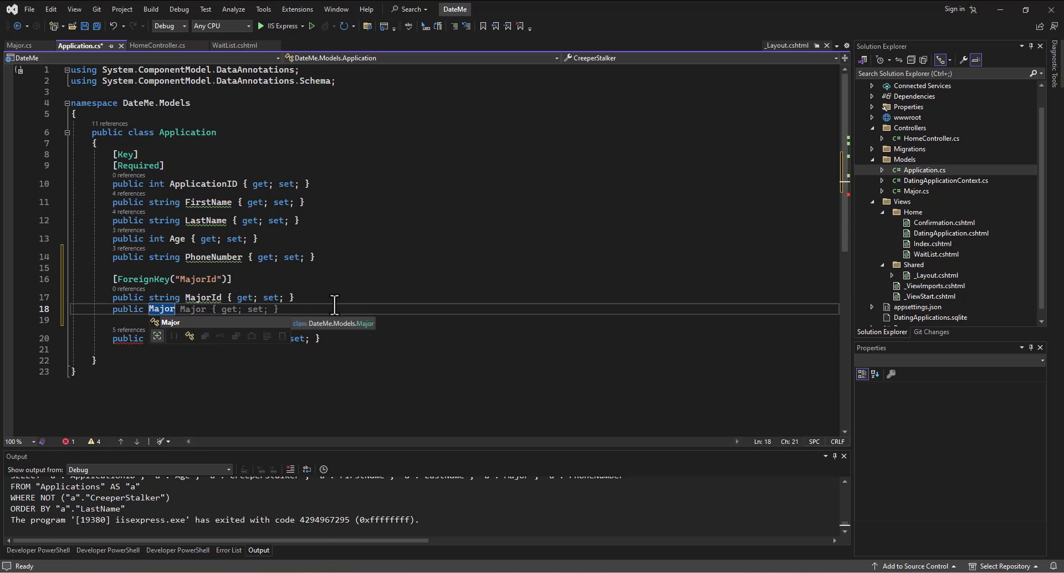
mouse_move(322, 341)
type(" Major { get; set; }")
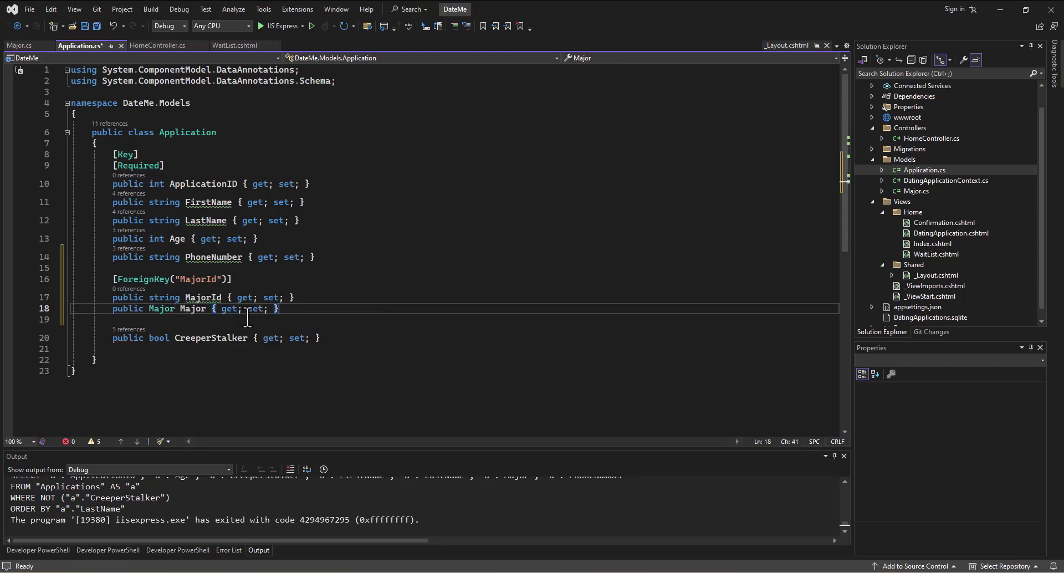
mouse_move(161, 316)
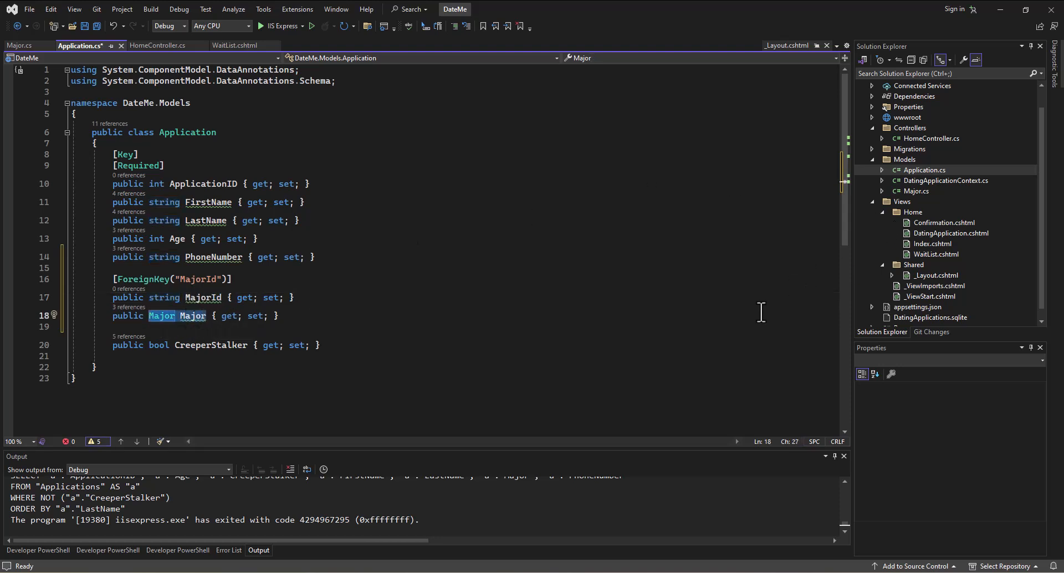
mouse_move(86, 245)
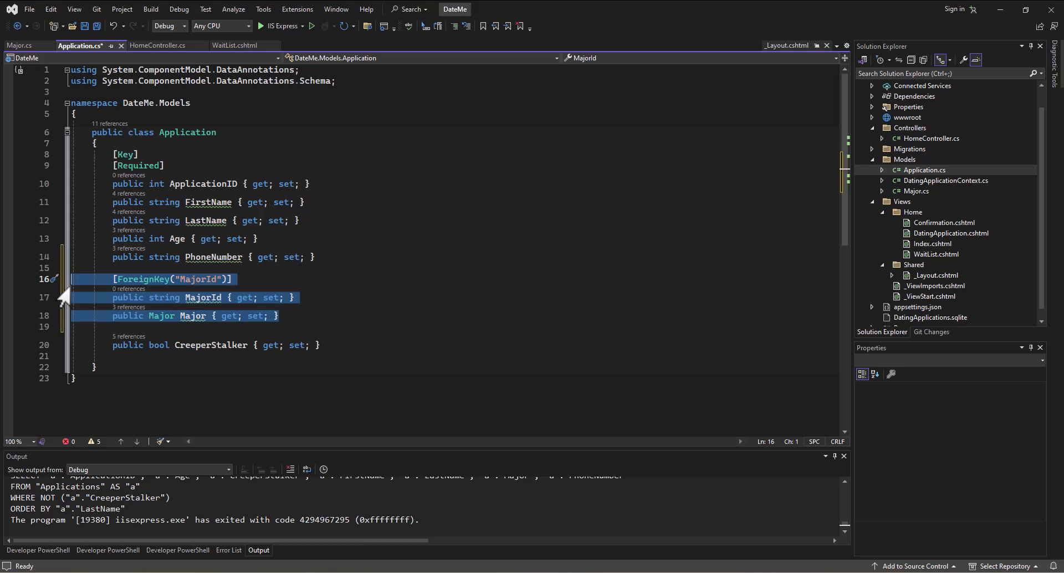
left_click(96, 27)
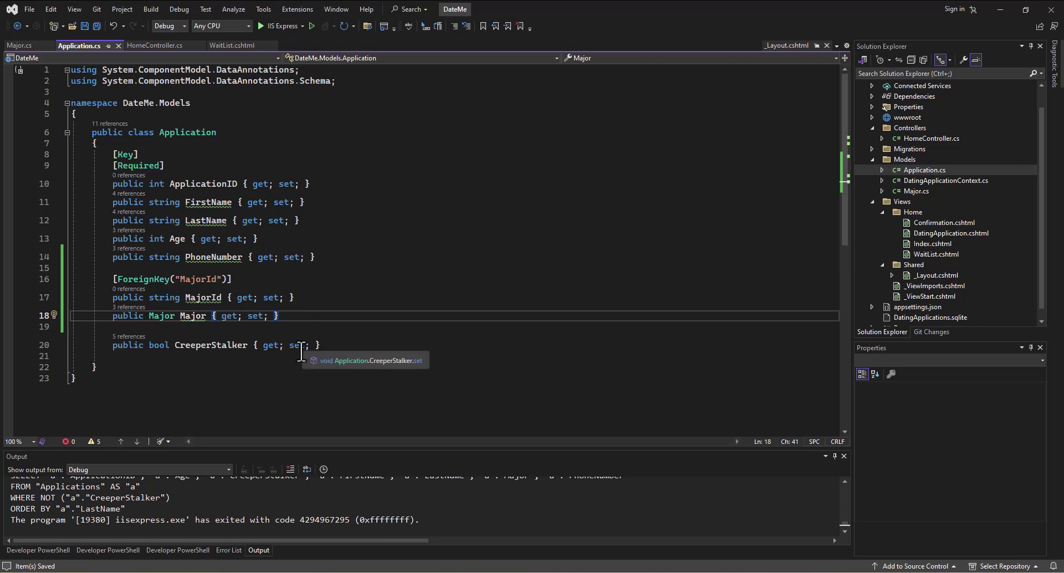
mouse_move(859, 252)
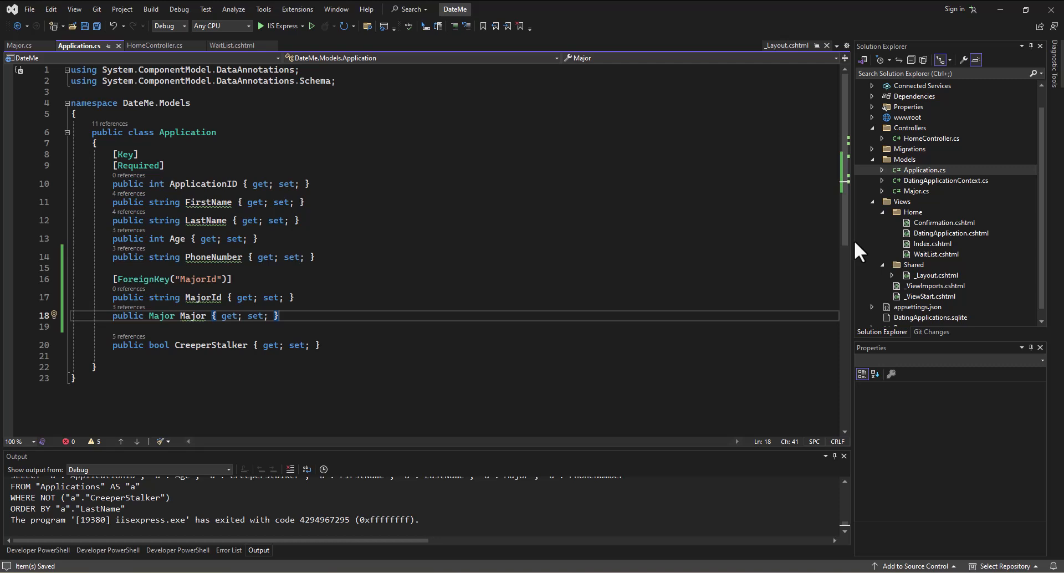
mouse_move(997, 271)
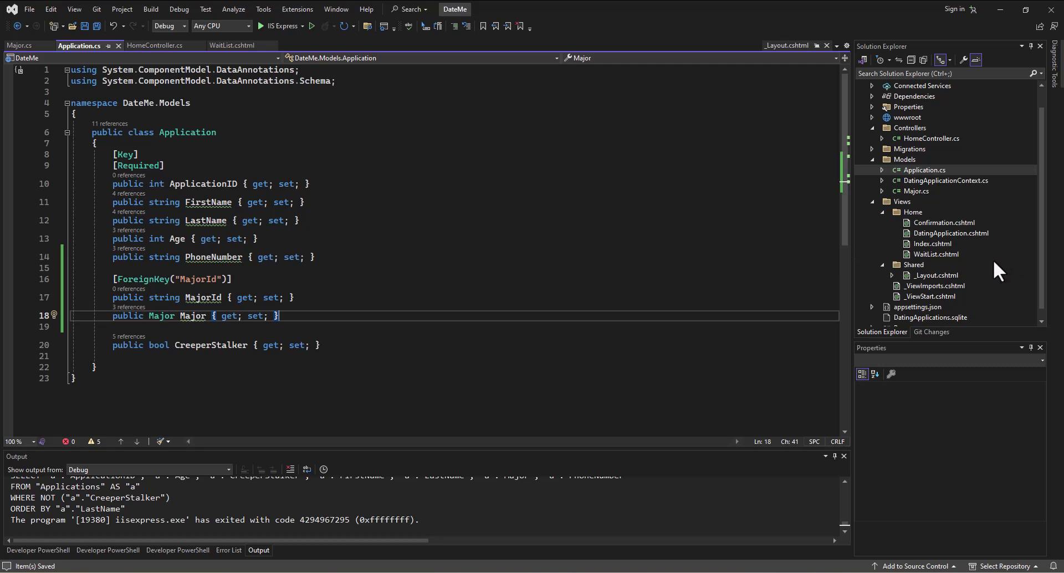
mouse_move(961, 235)
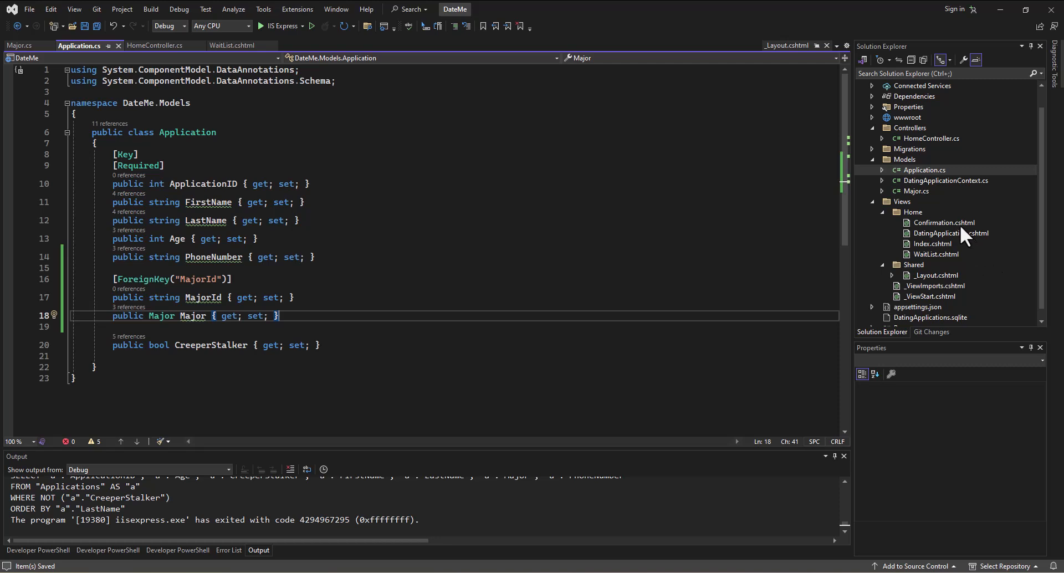
mouse_move(590, 251)
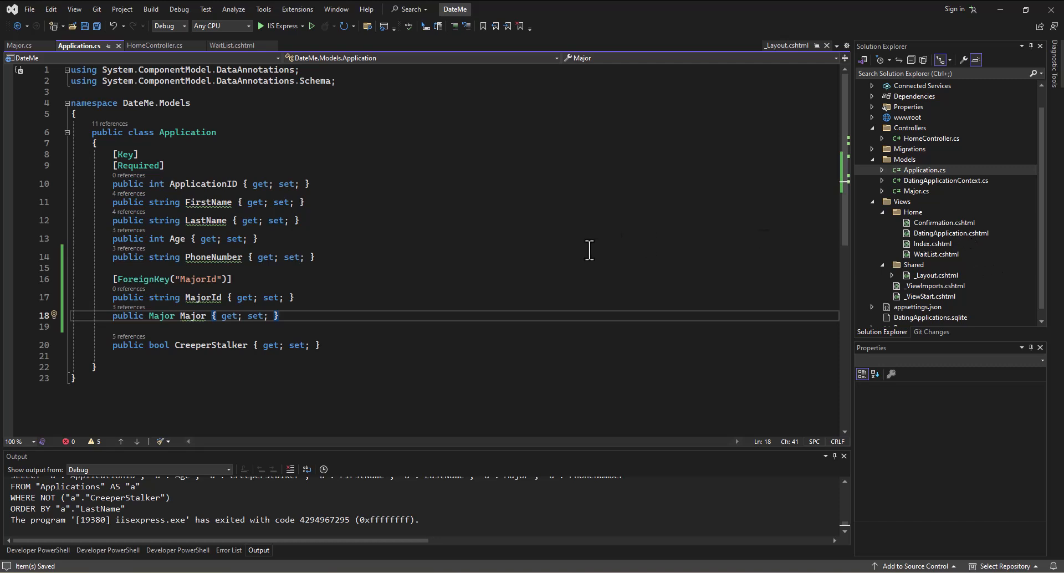
mouse_move(730, 231)
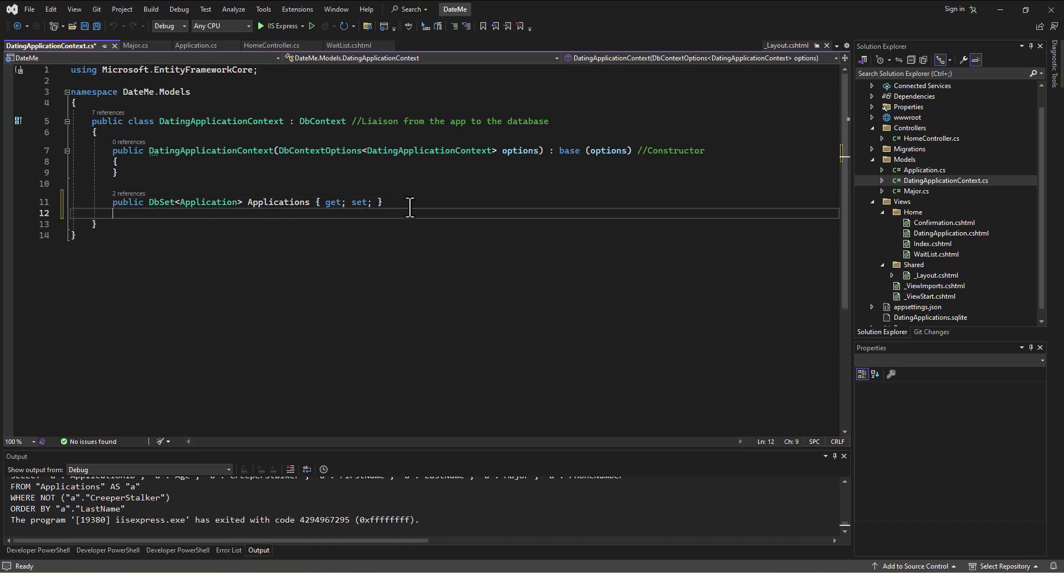
Step: Declare public DbSet<Major> Majors { get; set; } under Applications and begin the next member
type("public DbSet<Major> Majors { get; set;")
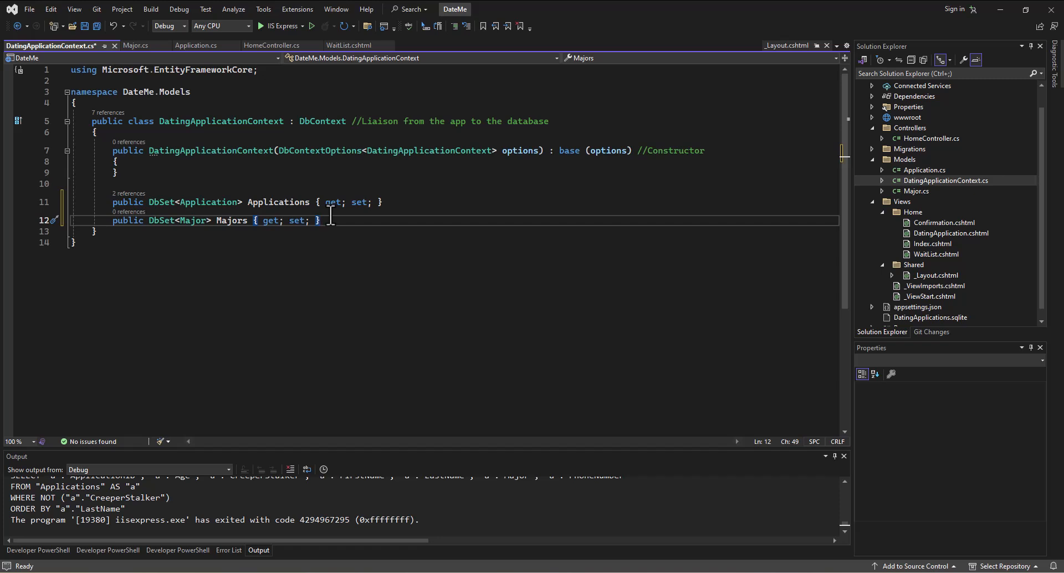
key("Enter")
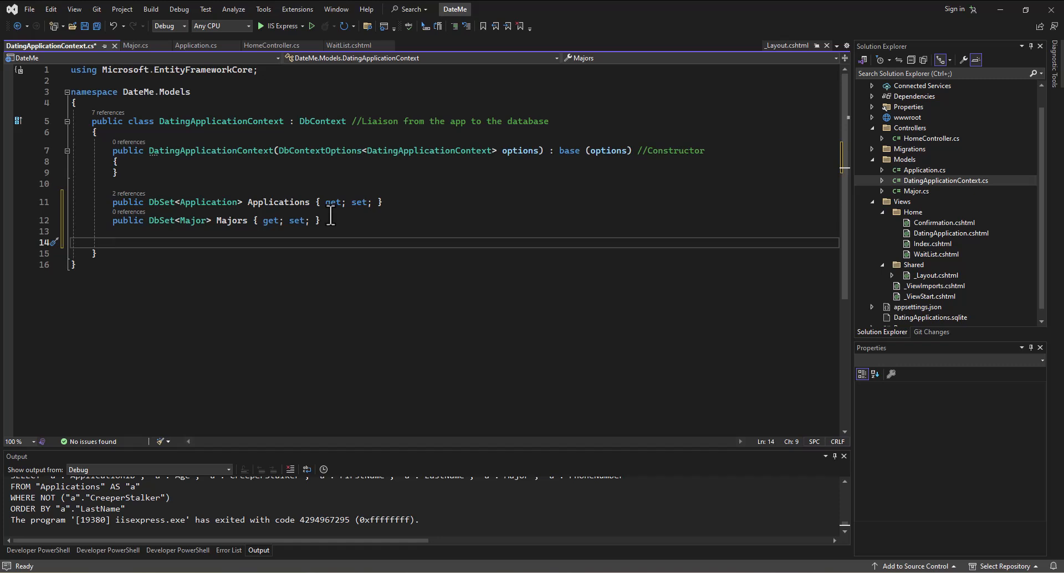
type("p")
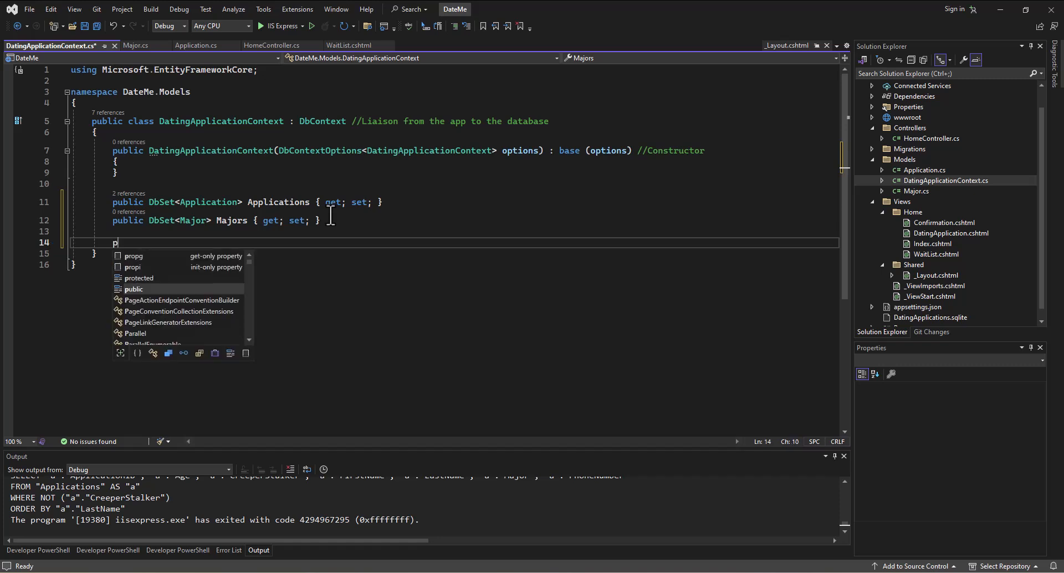
Step: Override protected void OnModelCreating, drop the base call, and begin a modelBuilder. statement
type("protected")
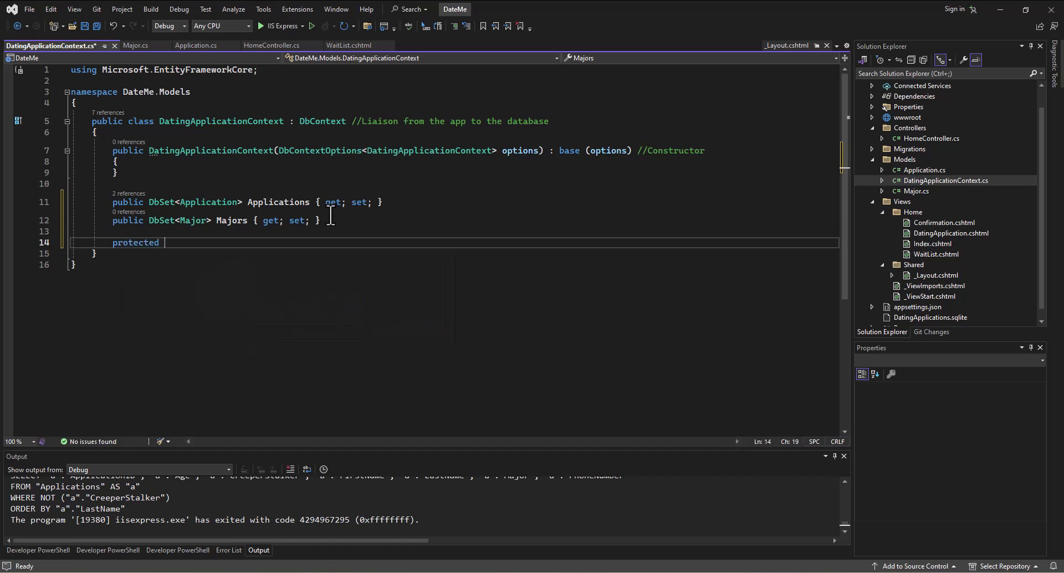
type("override void OnModelCreating(ModelBuilder modelBuilder")
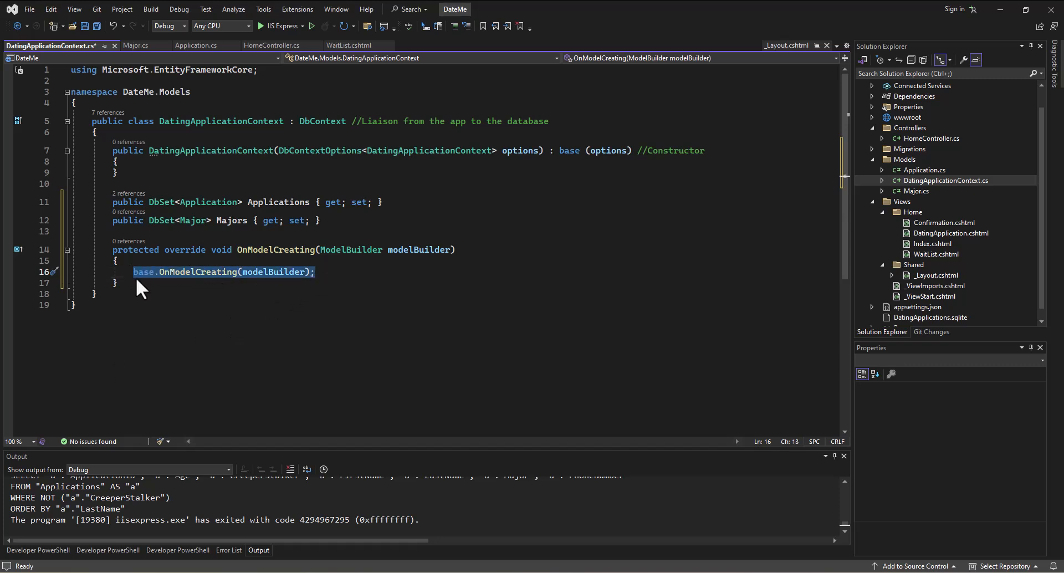
mouse_move(157, 291)
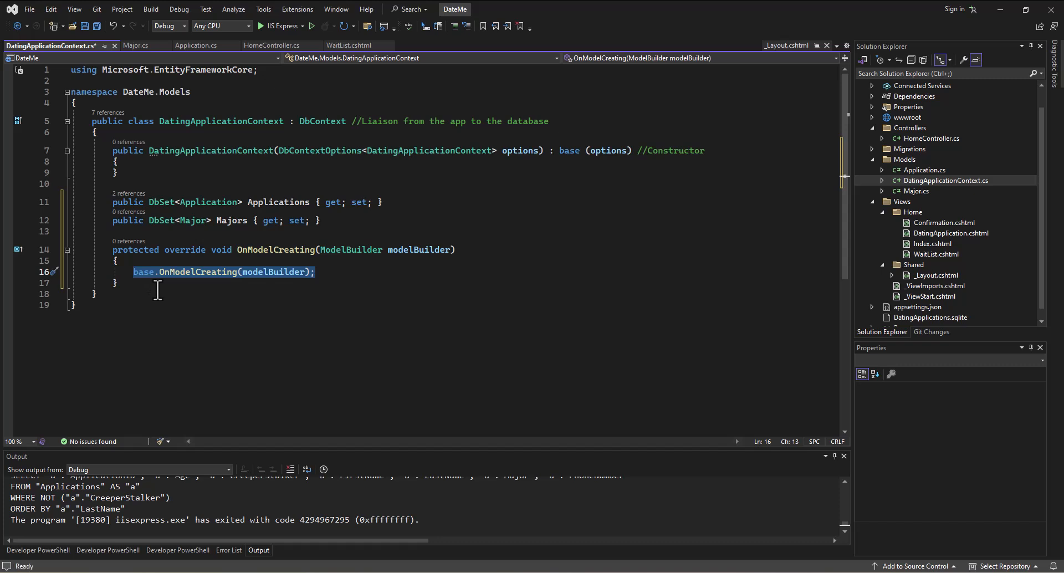
key("Delete")
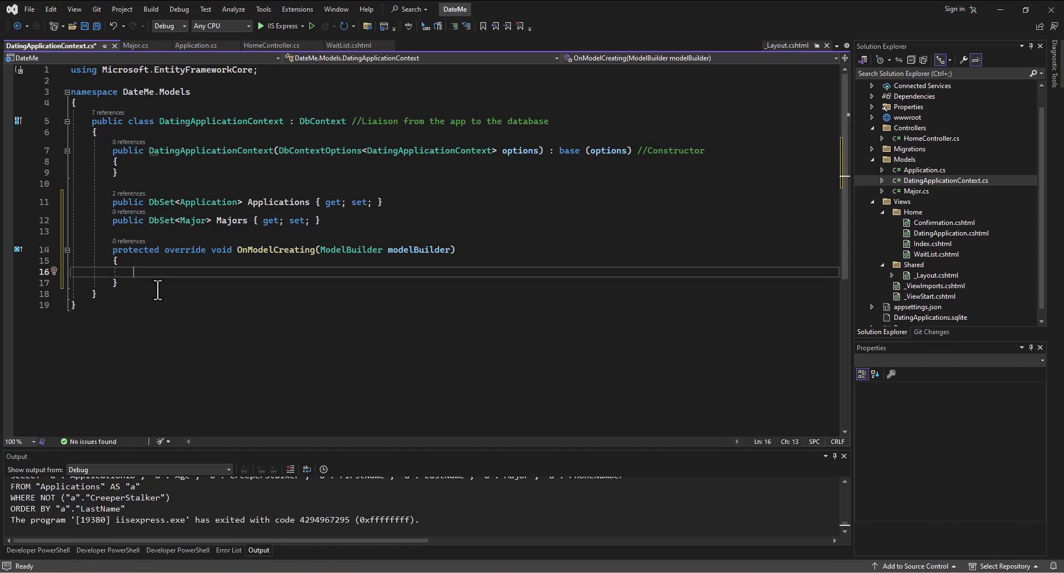
type("modelBuilder")
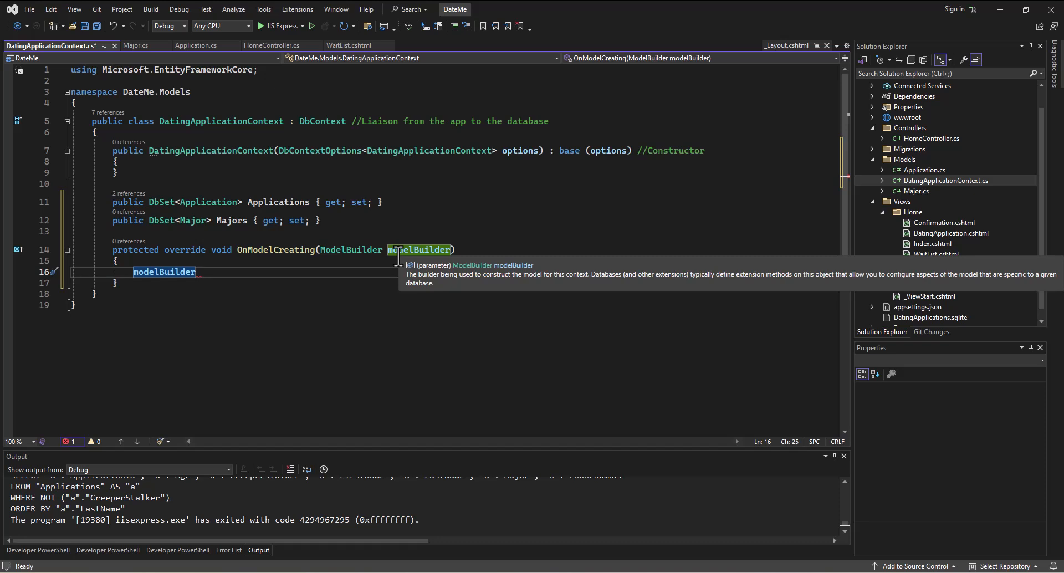
type(".")
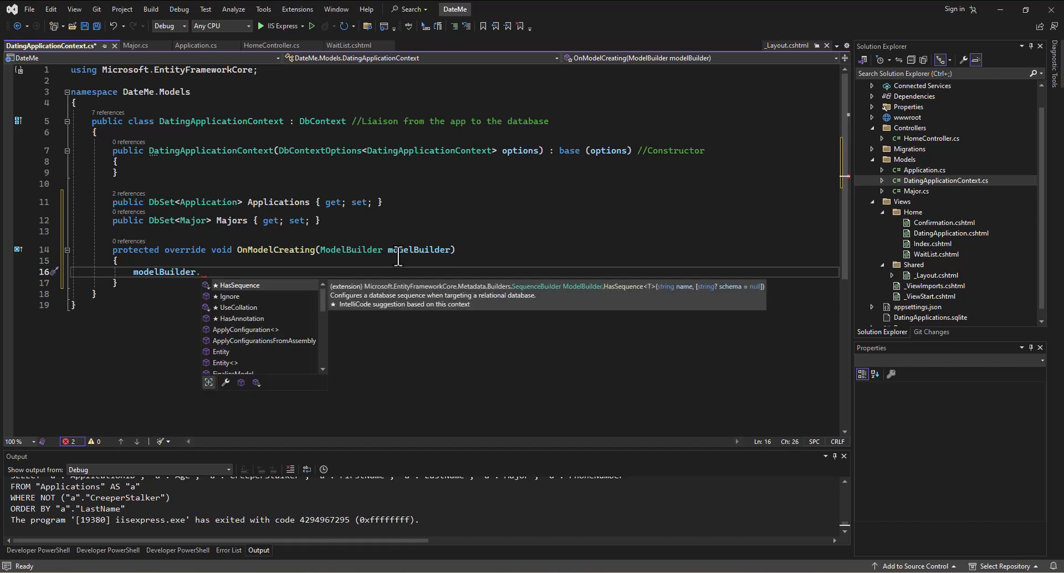
Step: Write modelBuilder.Entity<Major>().HasData( ); with room inside for the seed entries
type("Entity<>")
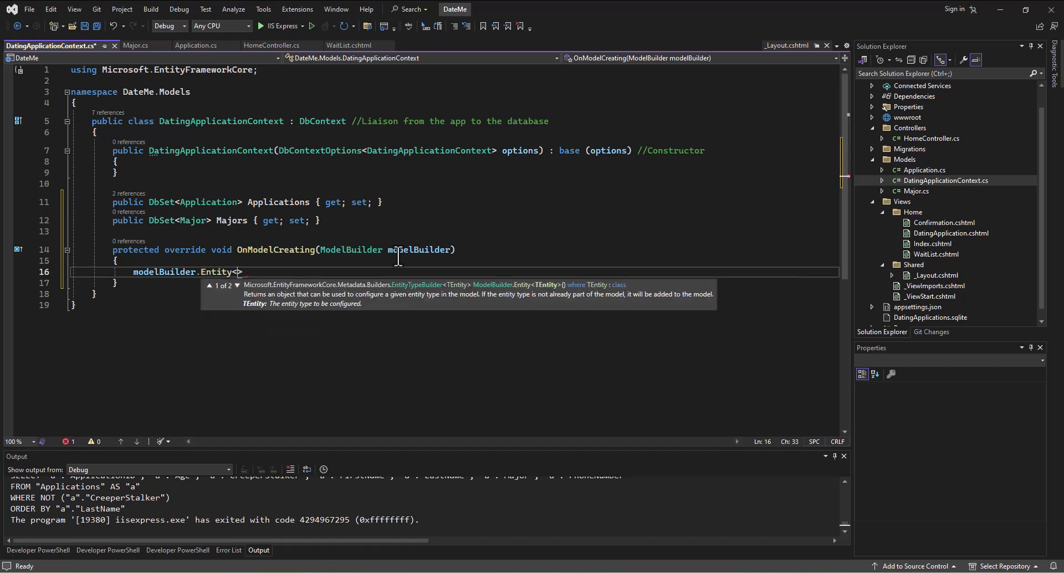
type("Application>()")
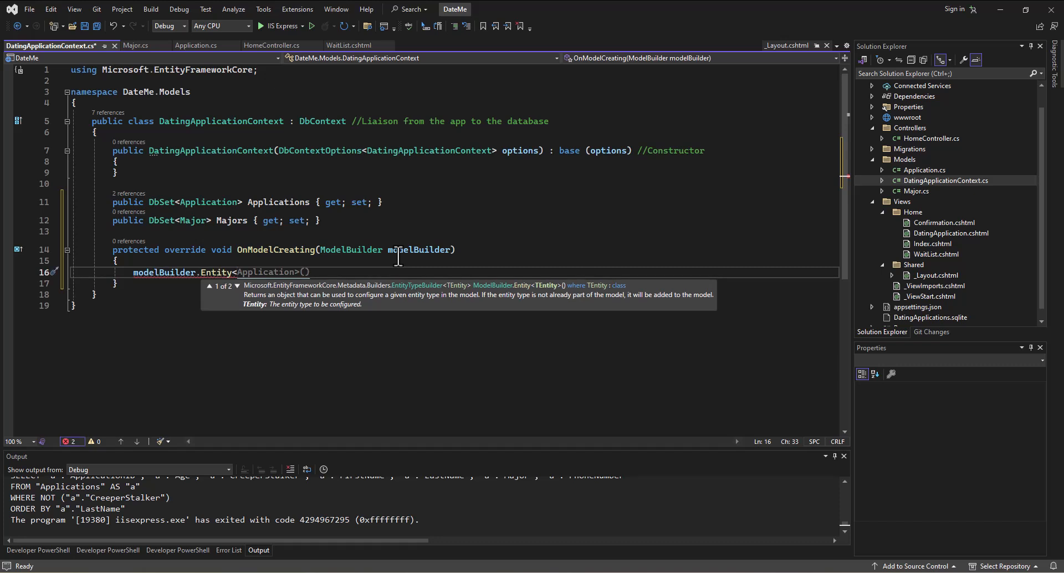
type("Major")
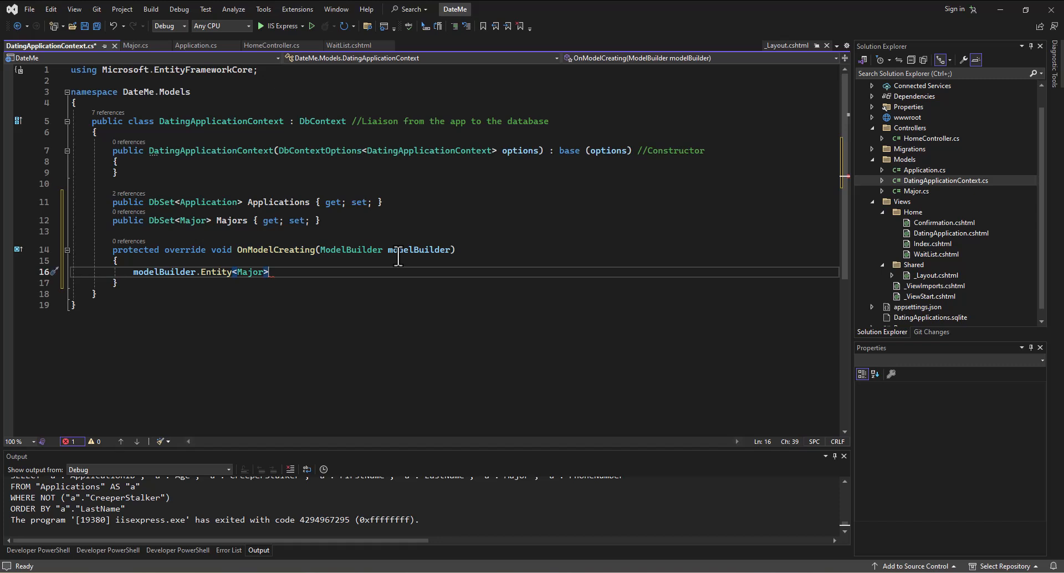
type(".H")
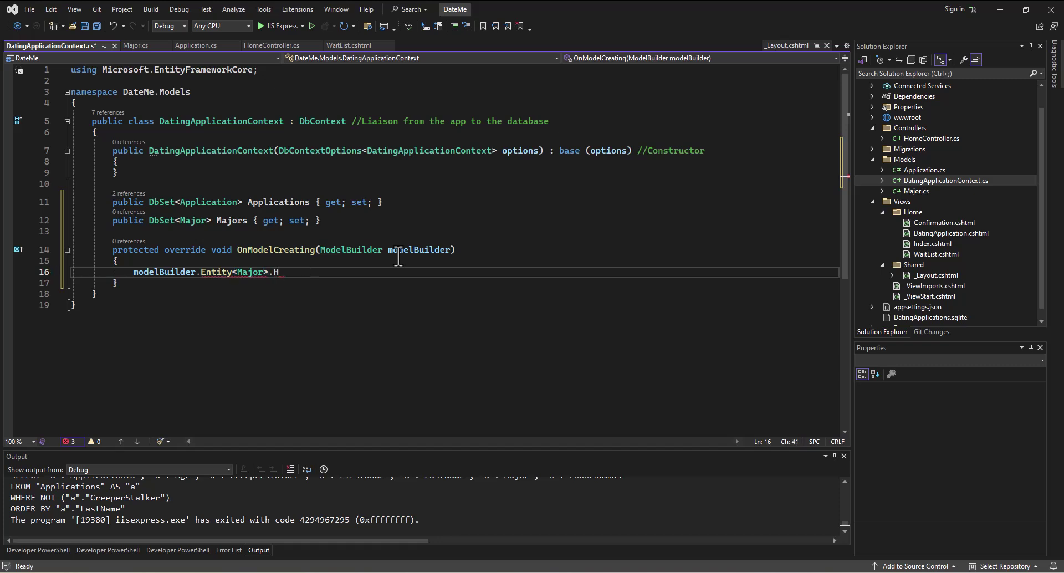
type("asData")
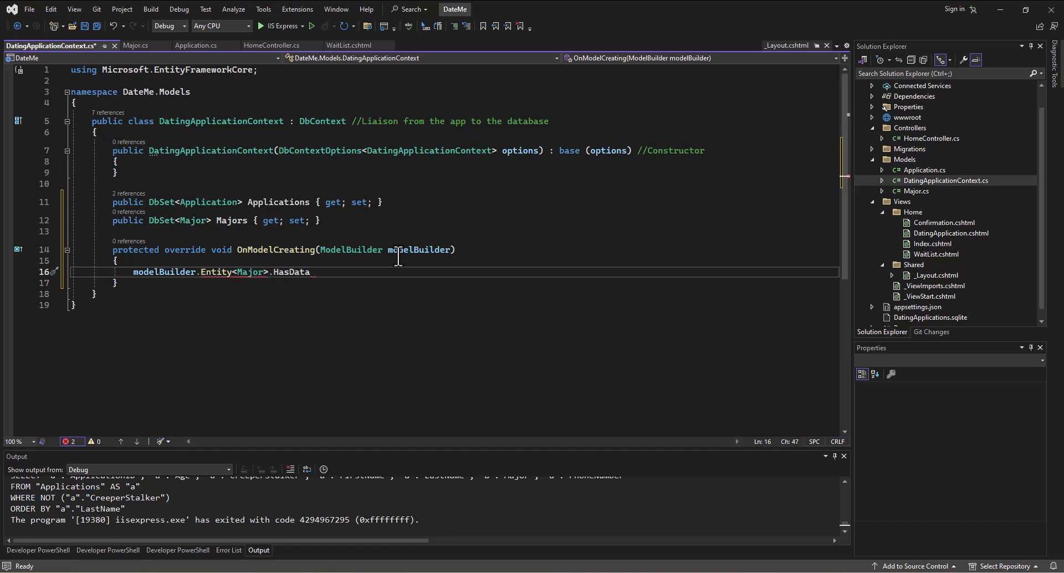
type("(")
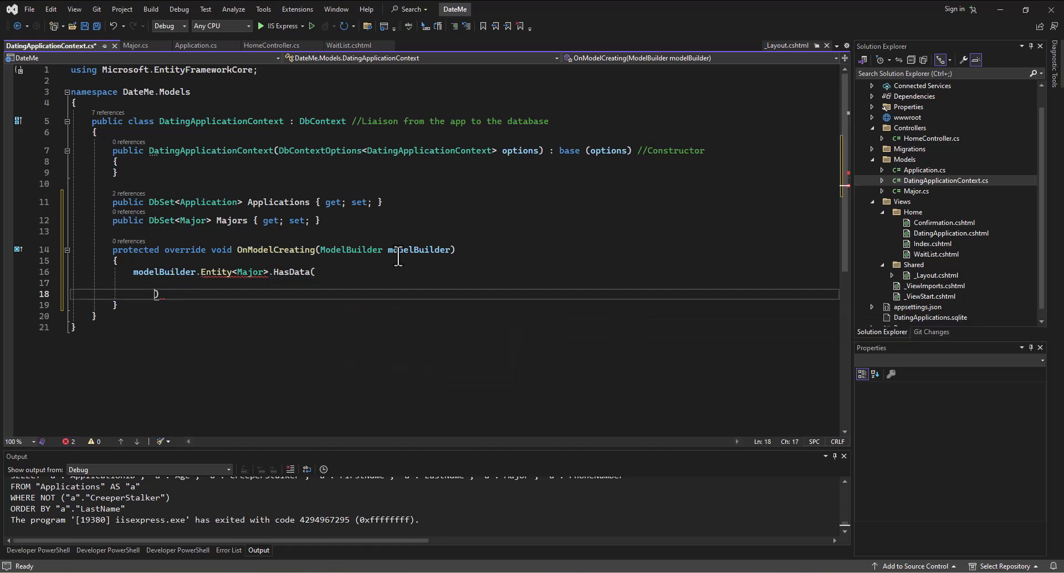
type(";")
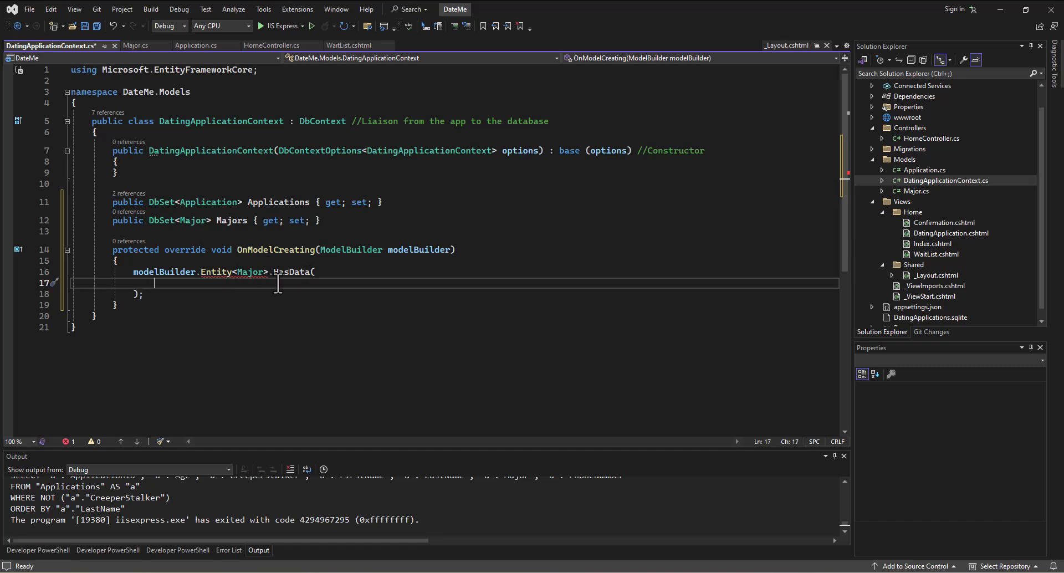
key("Enter")
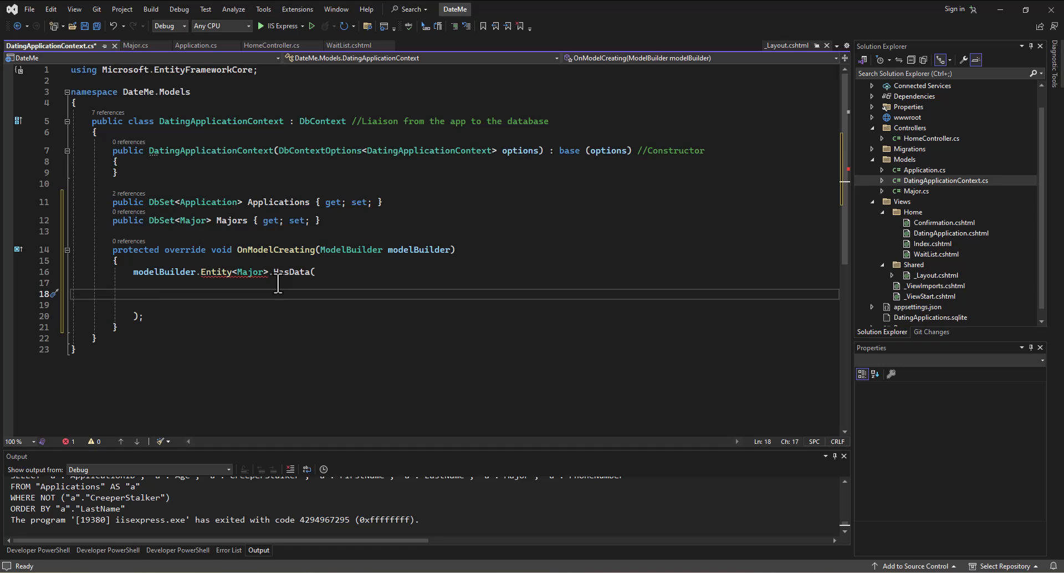
Step: Seed the first record: new Major { MajorId=1, MajorName="Information Systems" },
type("new")
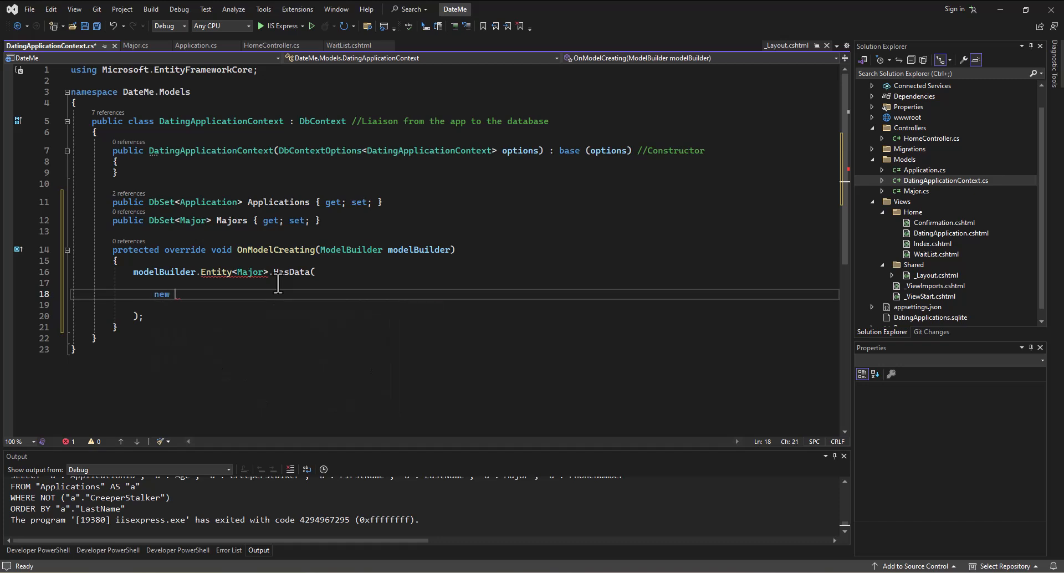
type("Major")
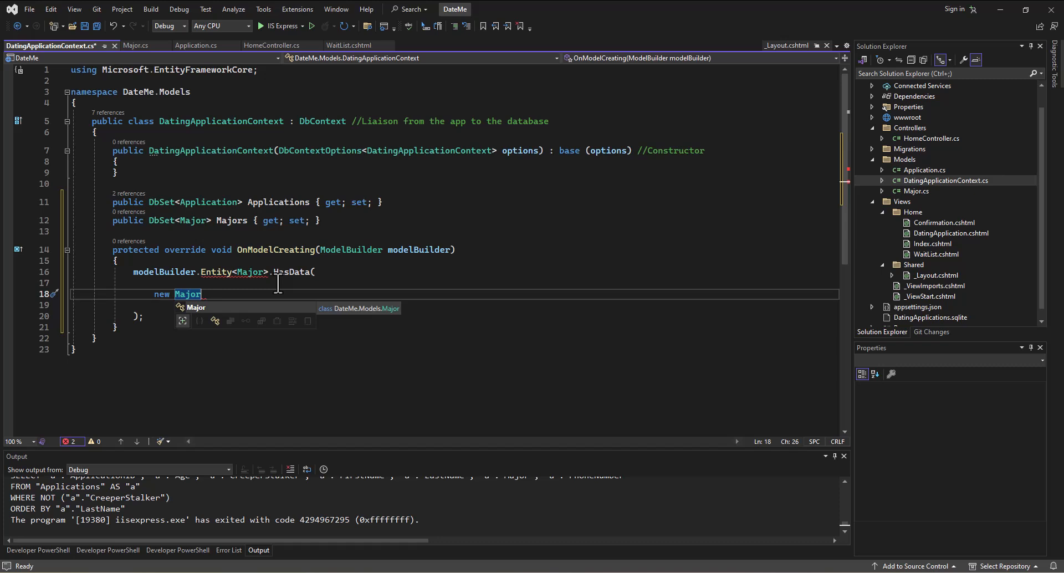
type("{ }")
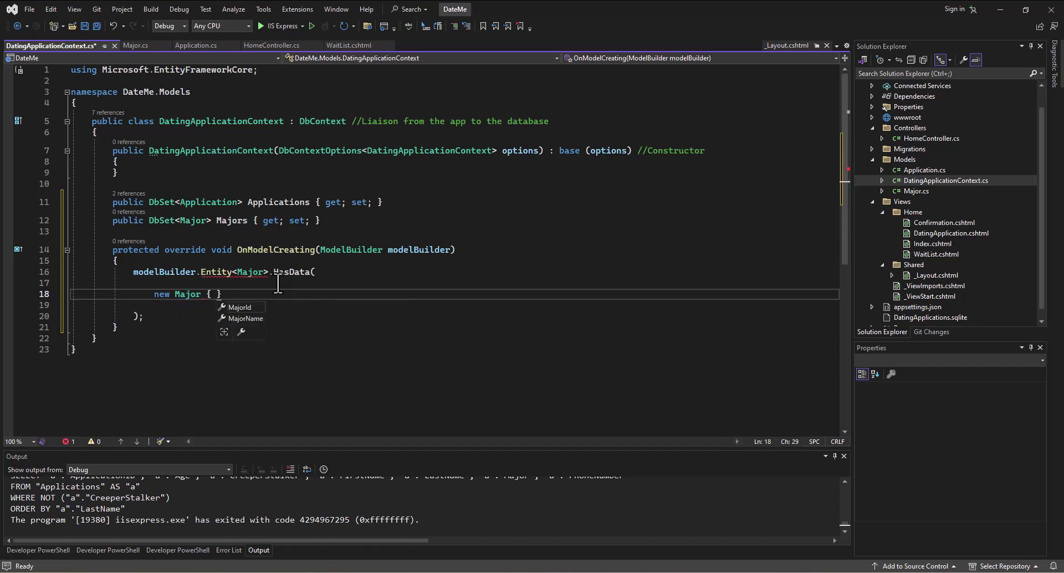
type("MajorId=")
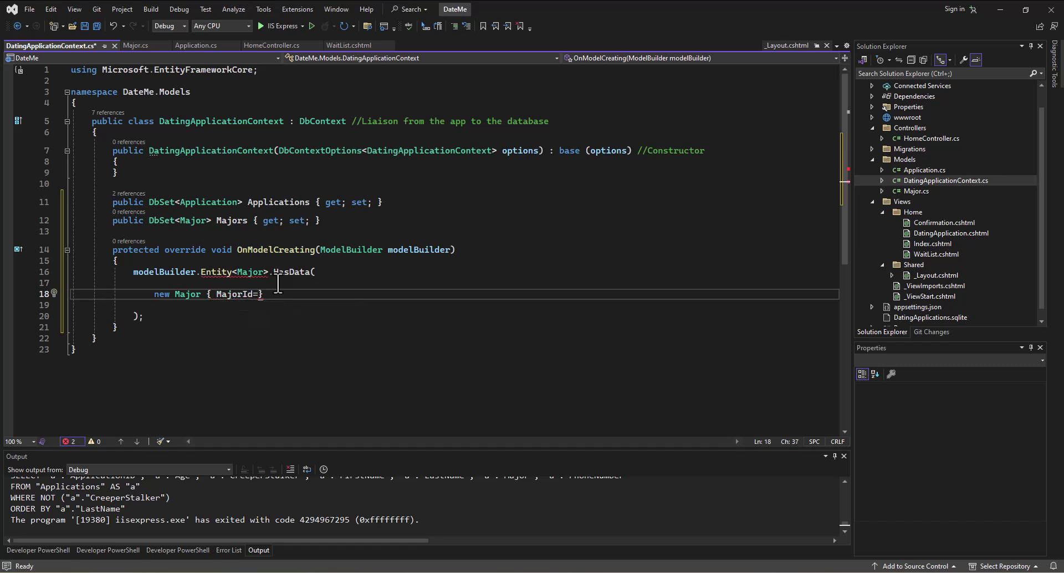
type("1")
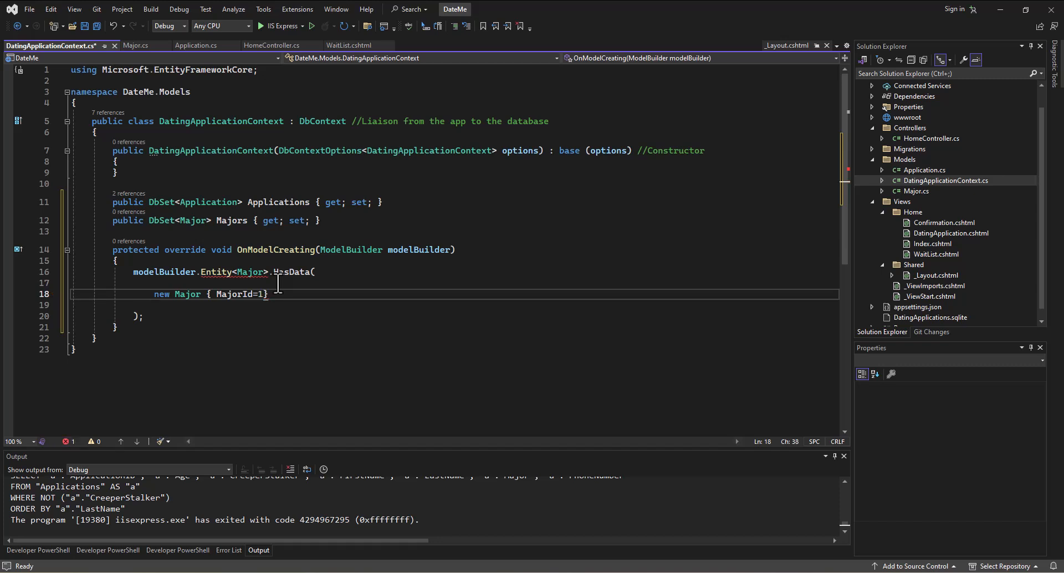
type(", majorName=\"Inofmr")
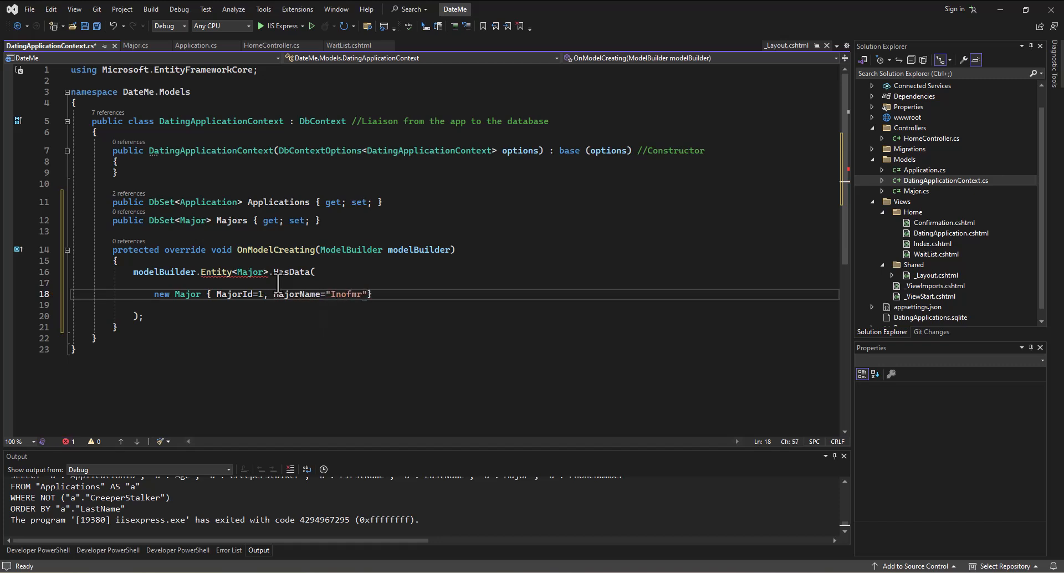
key("Backspace")
type("formation Systems")
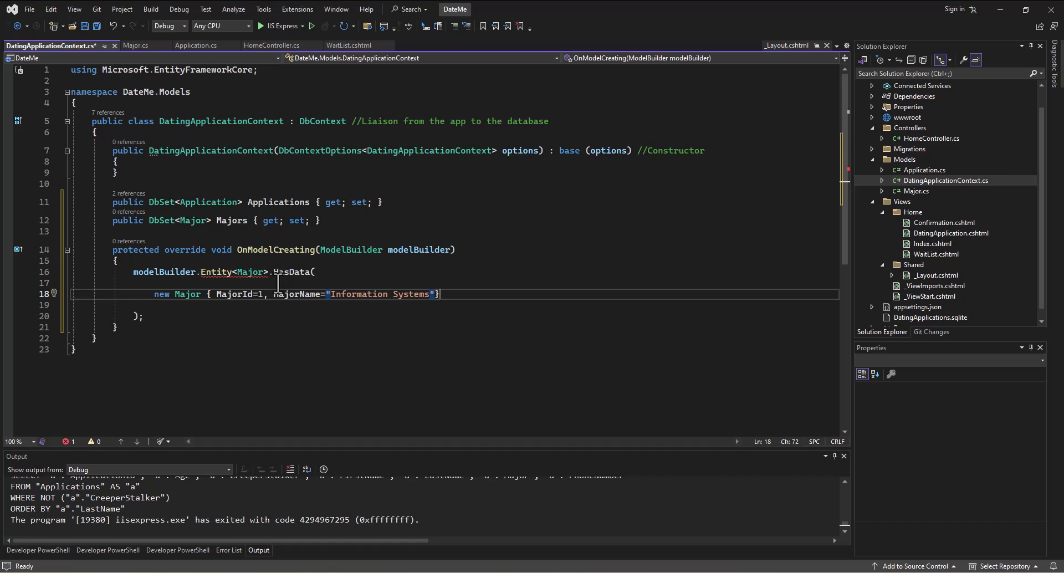
type(",")
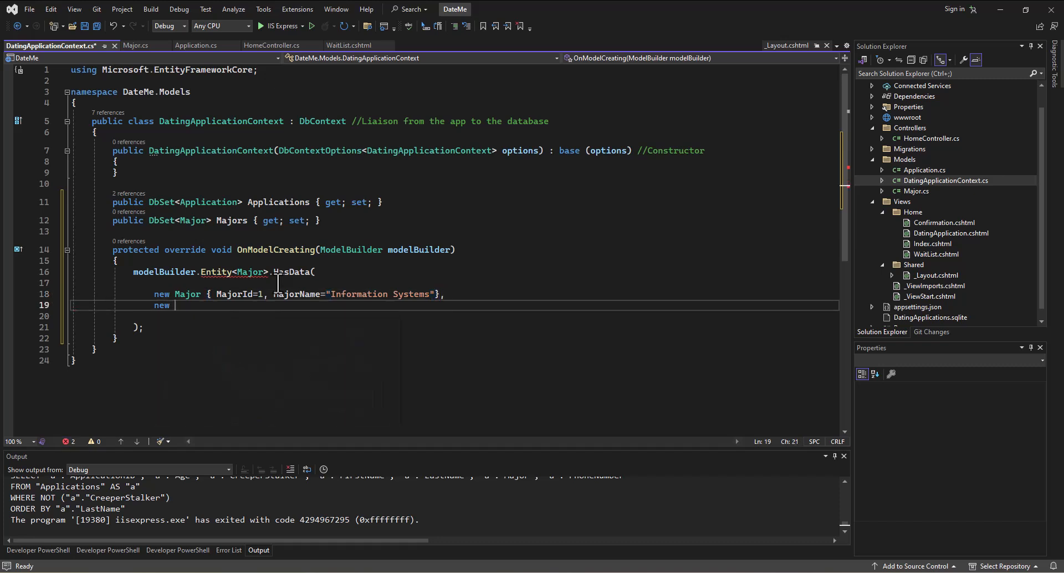
Step: Seed Computer Science as MajorId 2 and Magic as MajorId 3
type("Major { MajorId = 2, MajorName")
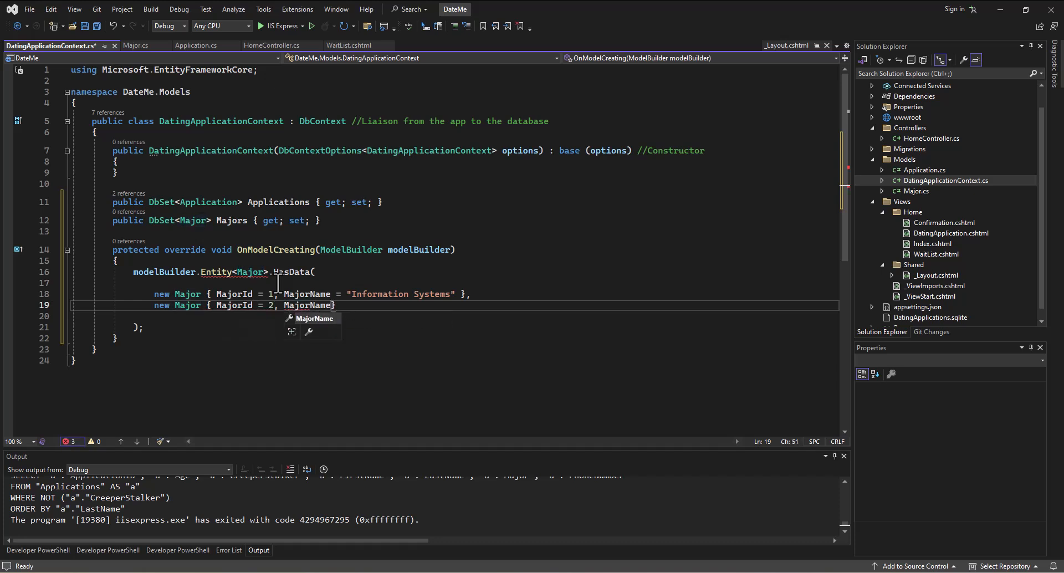
type("= \"Computer Science")
left_click(456, 316)
type("new Major")
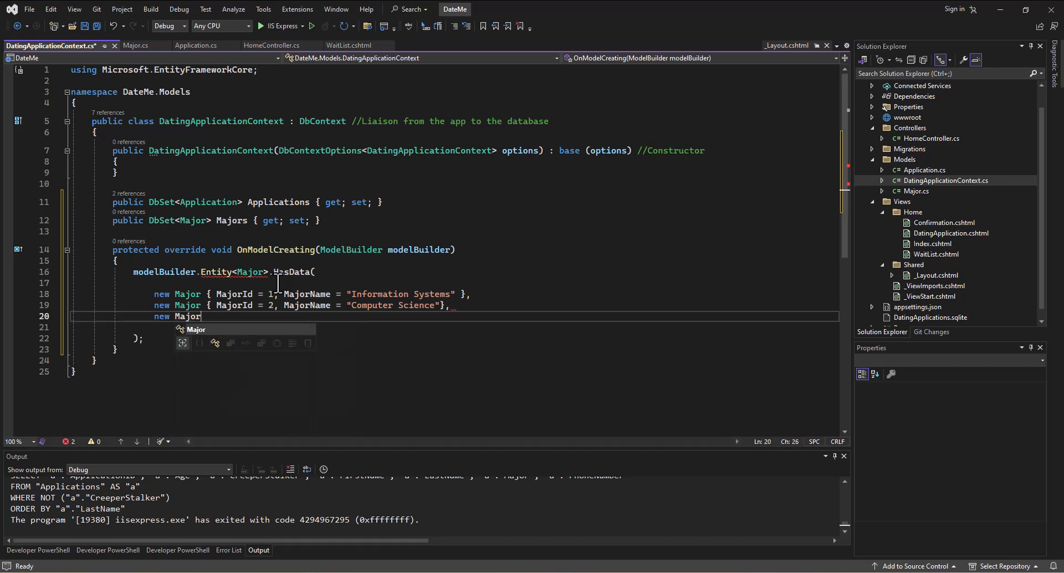
type("{ m")
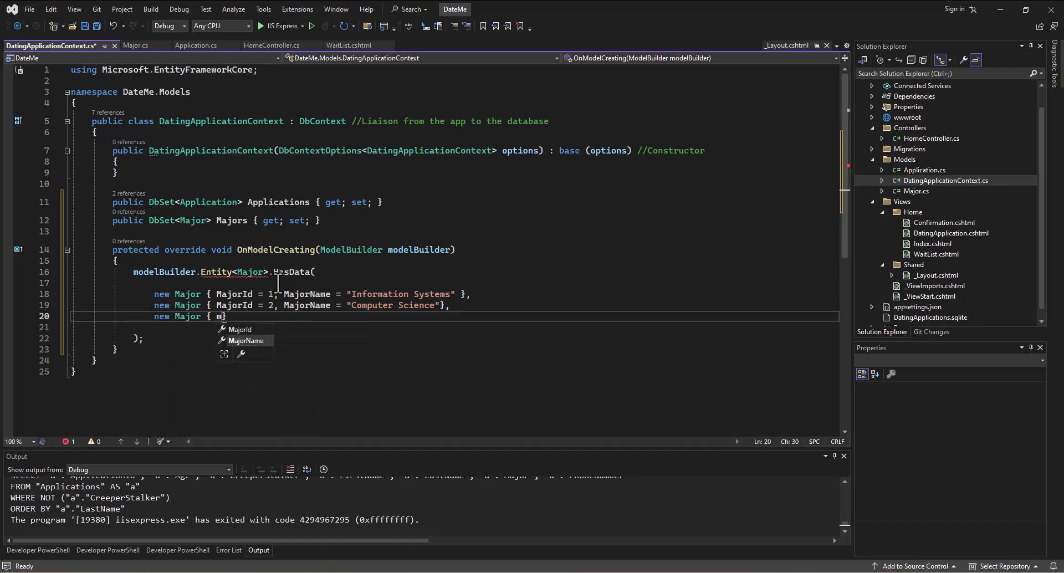
type("ajorId = 3, MajorName = \"m\"")
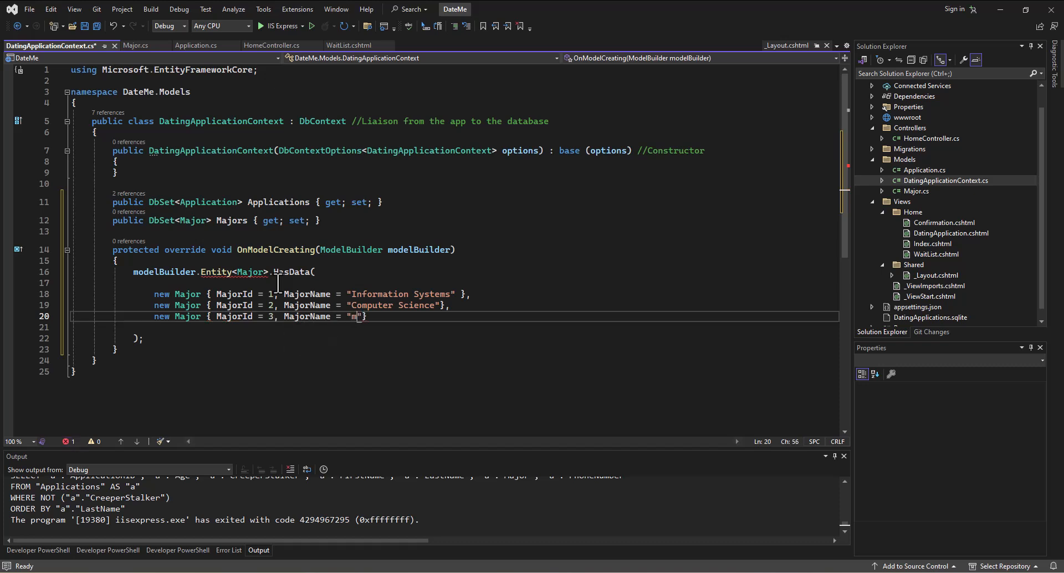
type("agic")
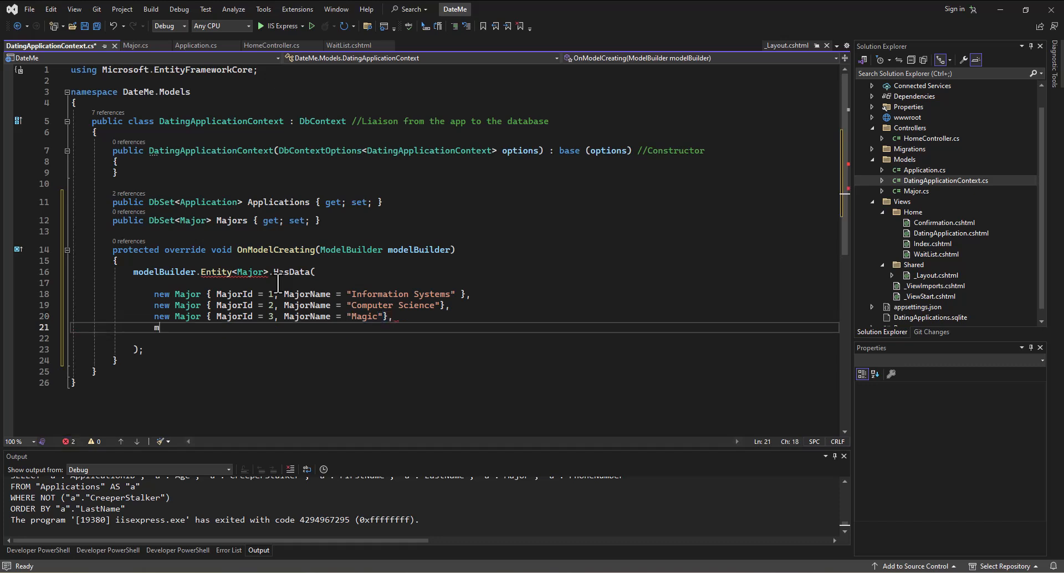
Step: Seed Banana Stand as MajorId 4 and begin a fifth new Major entry
type("ew Major { {}")
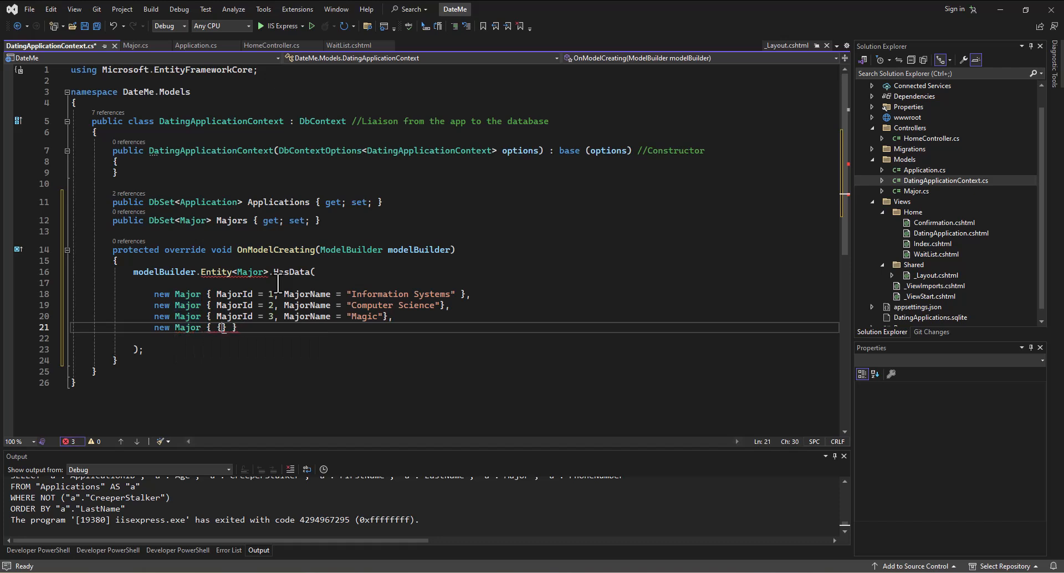
type("MajorId =")
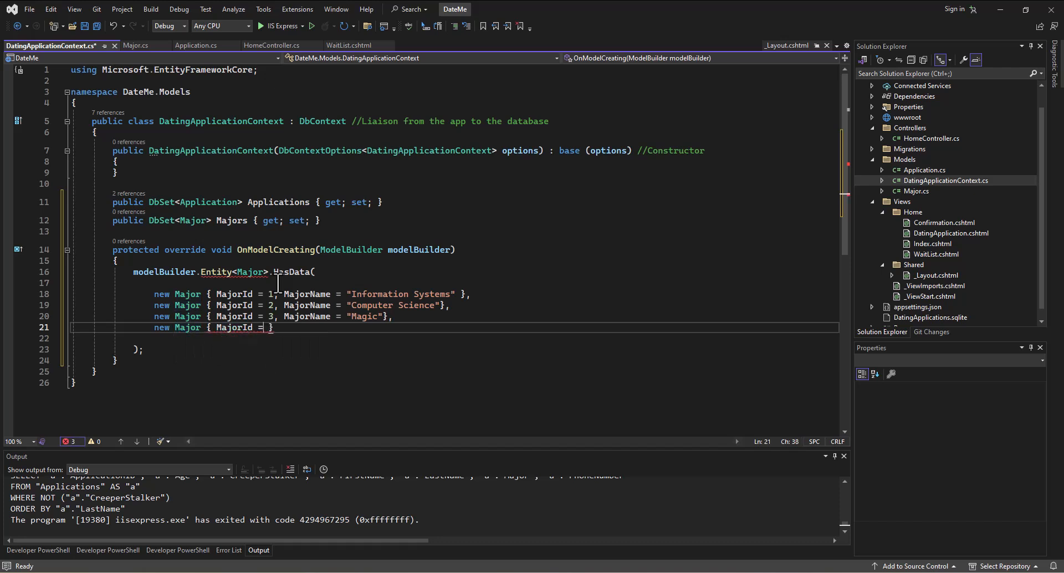
type("4, MajorName = \"Banana Stand\"")
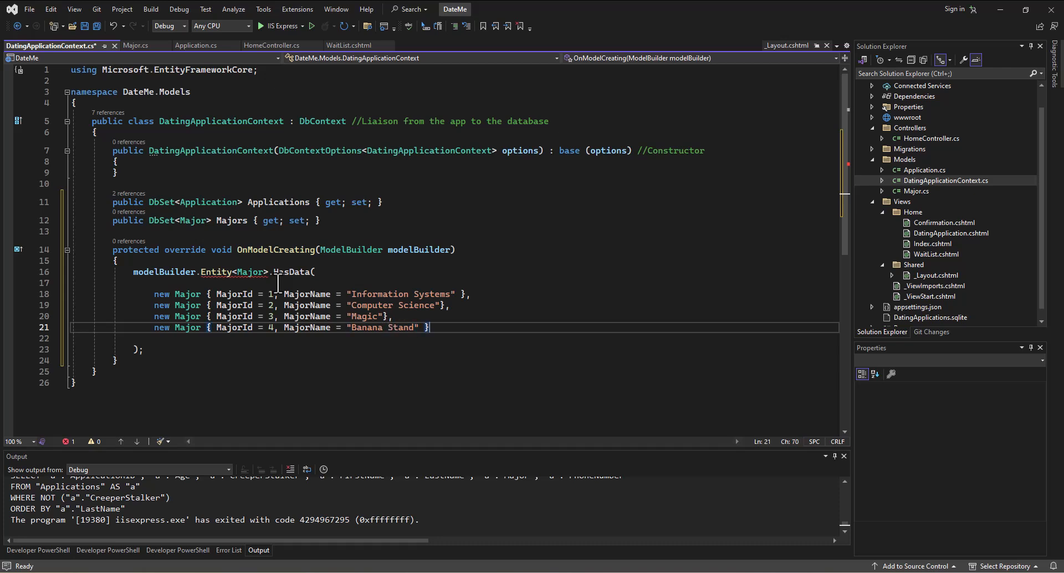
type("new a")
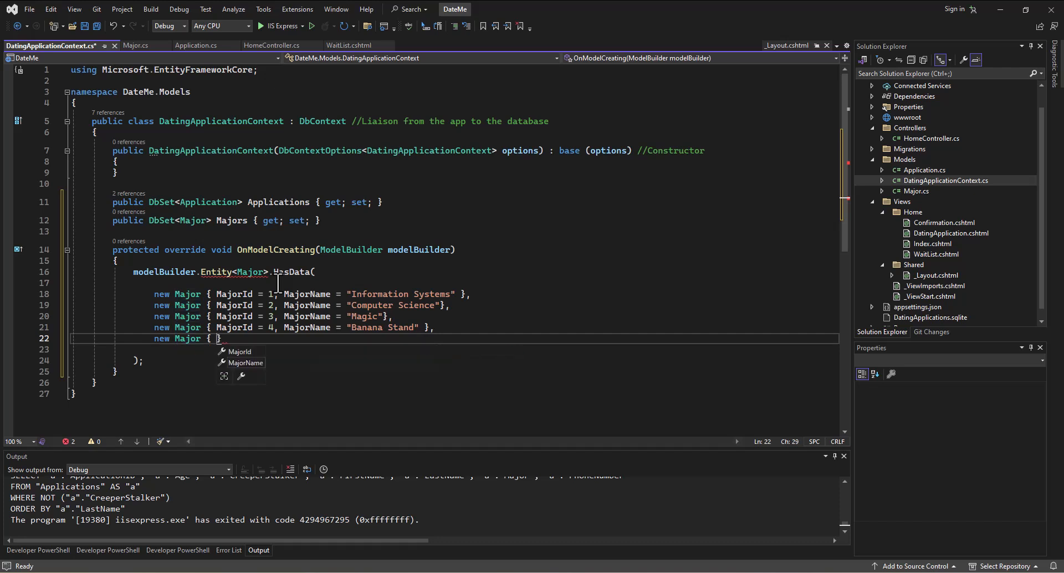
Step: Seed Business Administration as MajorId 5, the fifth Major record
type("MajorId = 5")
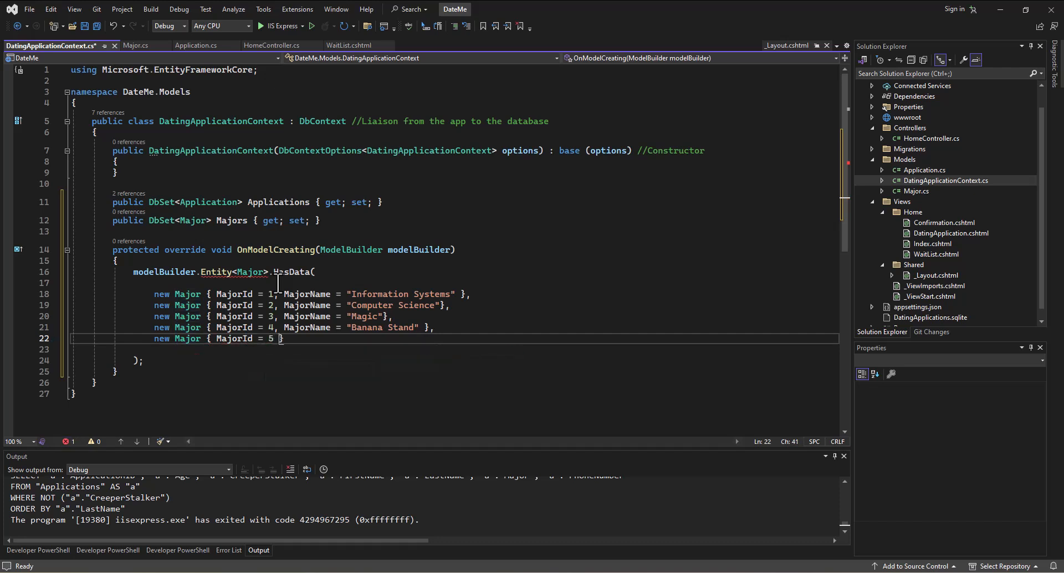
type("MajorName")
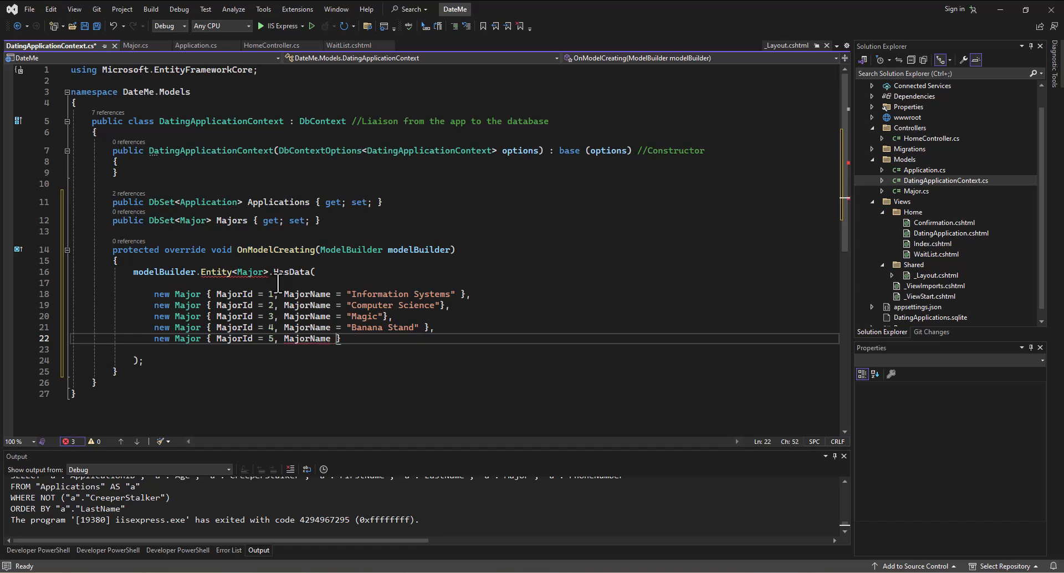
type("B")
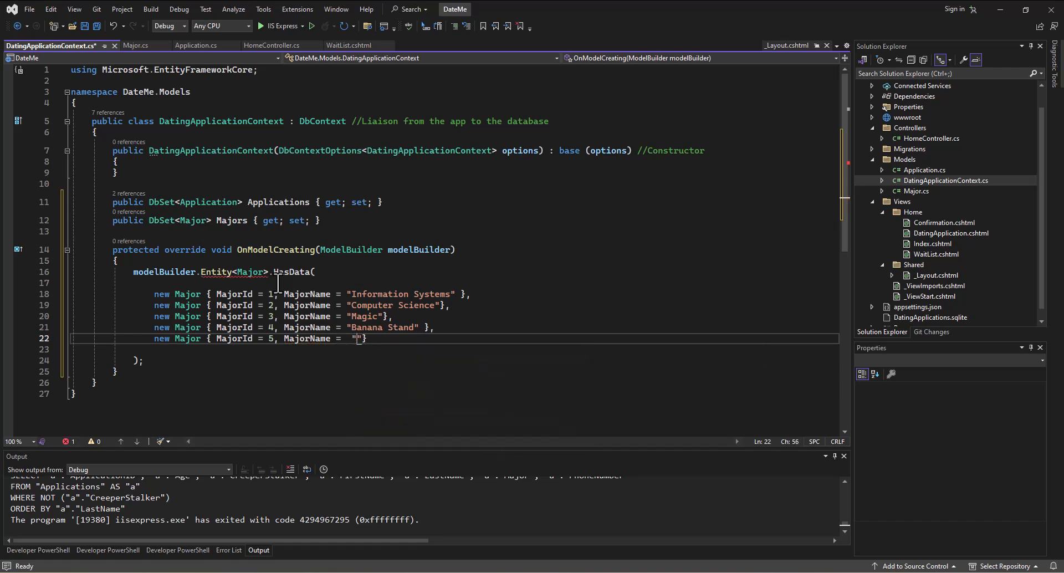
type("Bue")
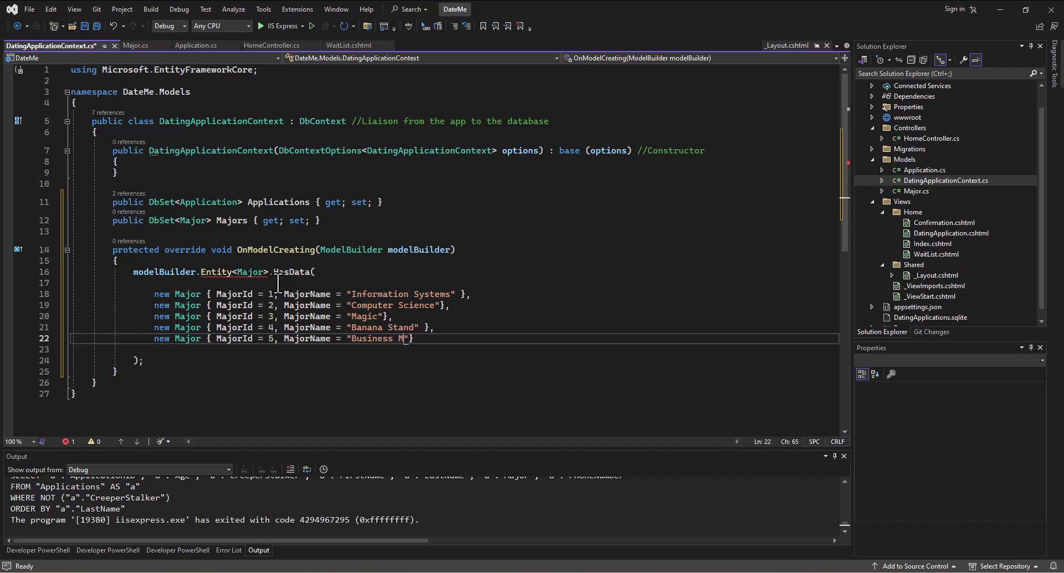
type("dministration")
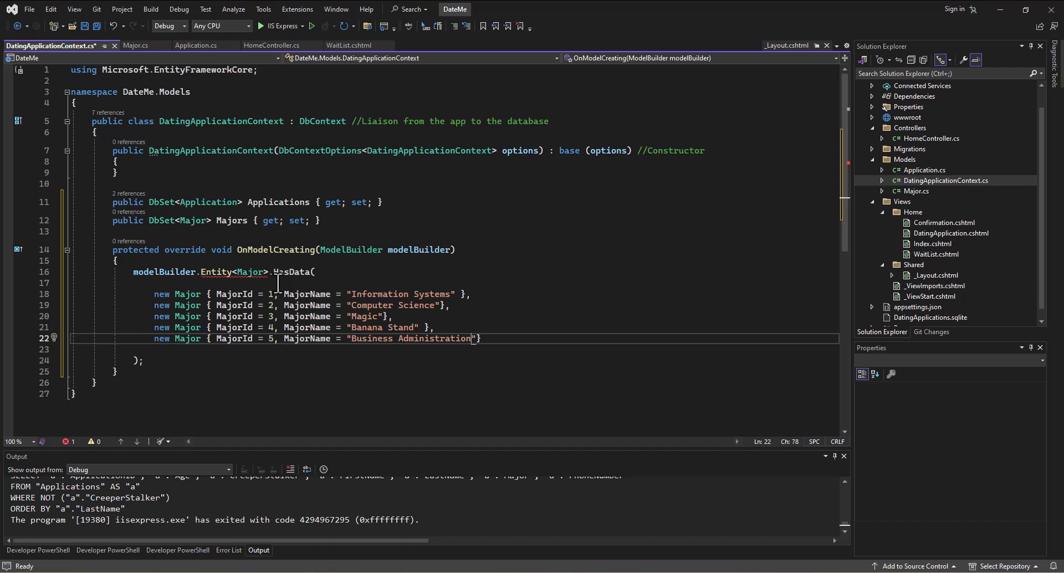
mouse_move(306, 326)
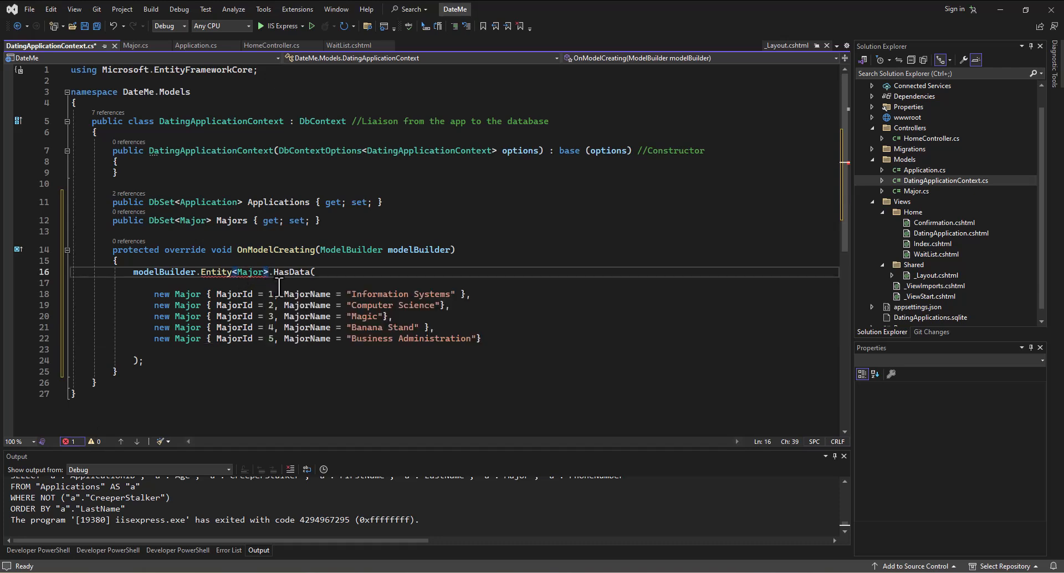
Step: Add the missing () so the call reads Entity<Major>().HasData(
type("()")
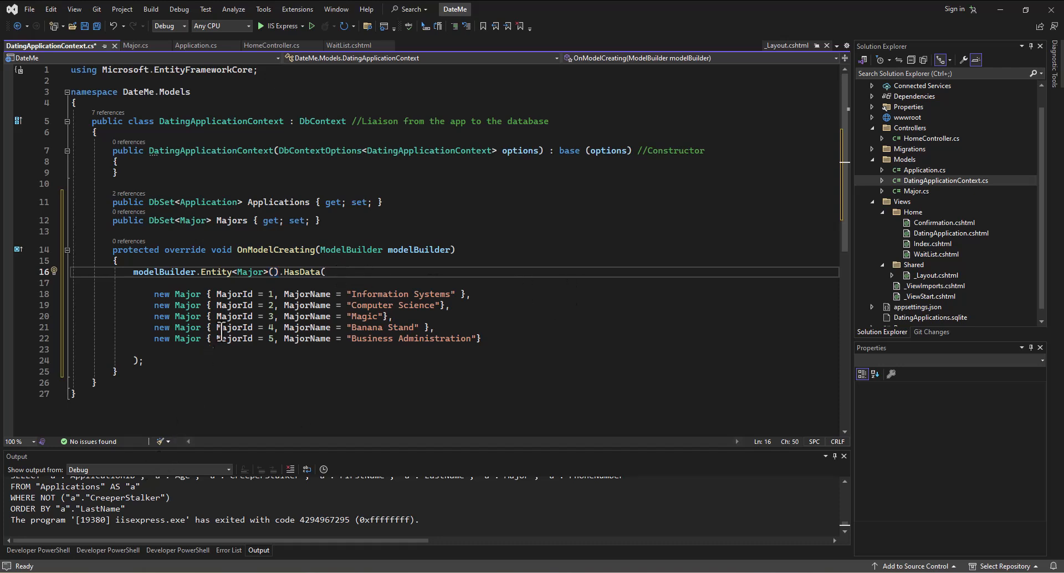
mouse_move(352, 249)
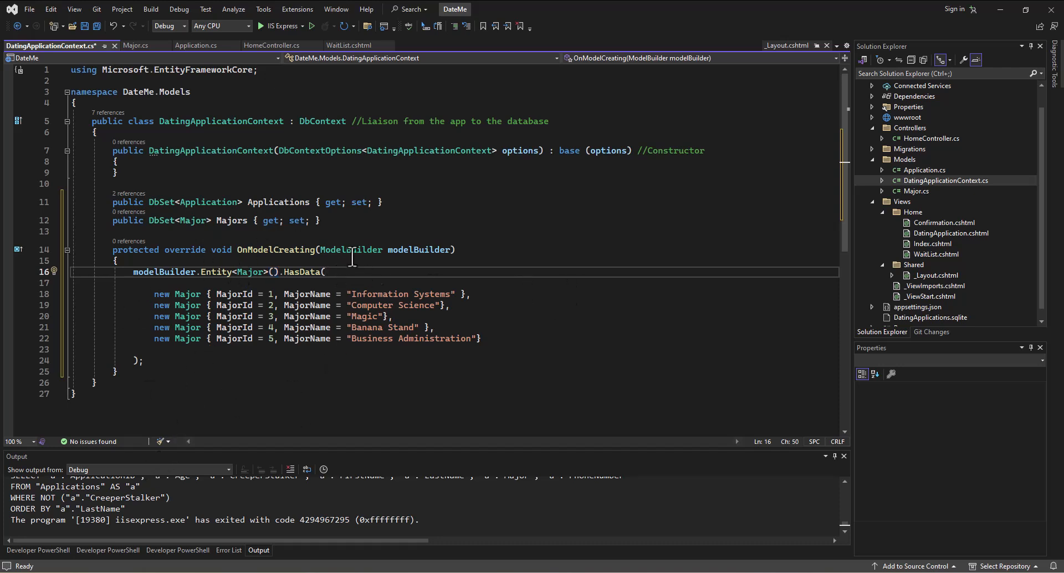
mouse_move(250, 345)
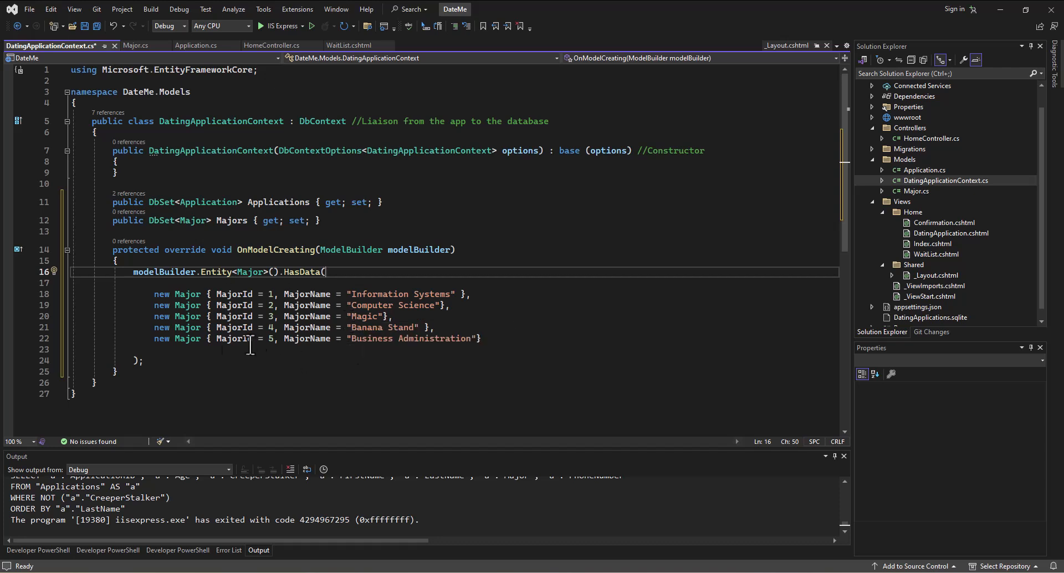
mouse_move(306, 316)
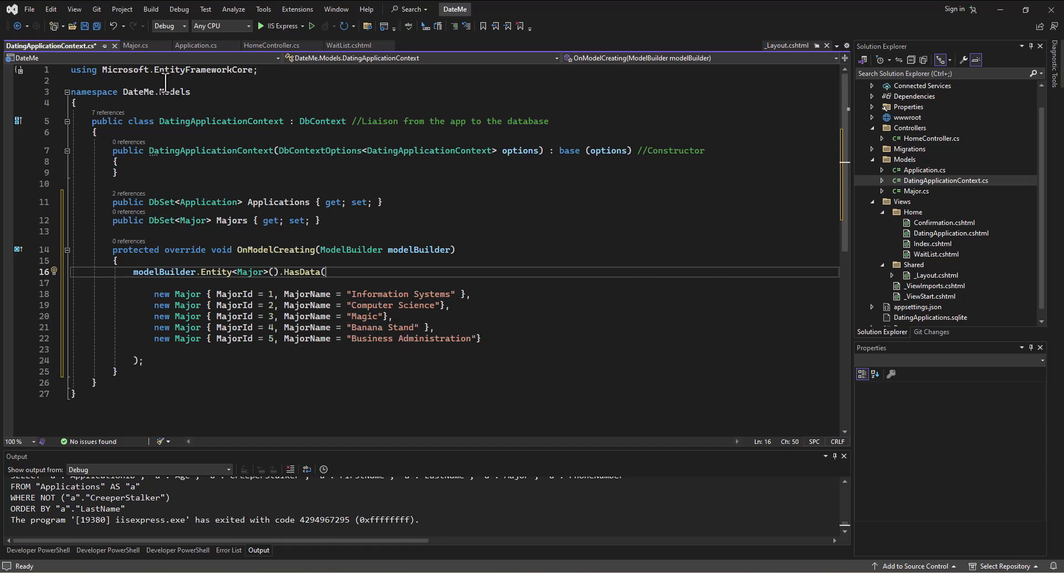
Step: After checking Major.cs, comment OnModelCreating with //Seed data and save DatingApplicationContext.cs
left_click(135, 46)
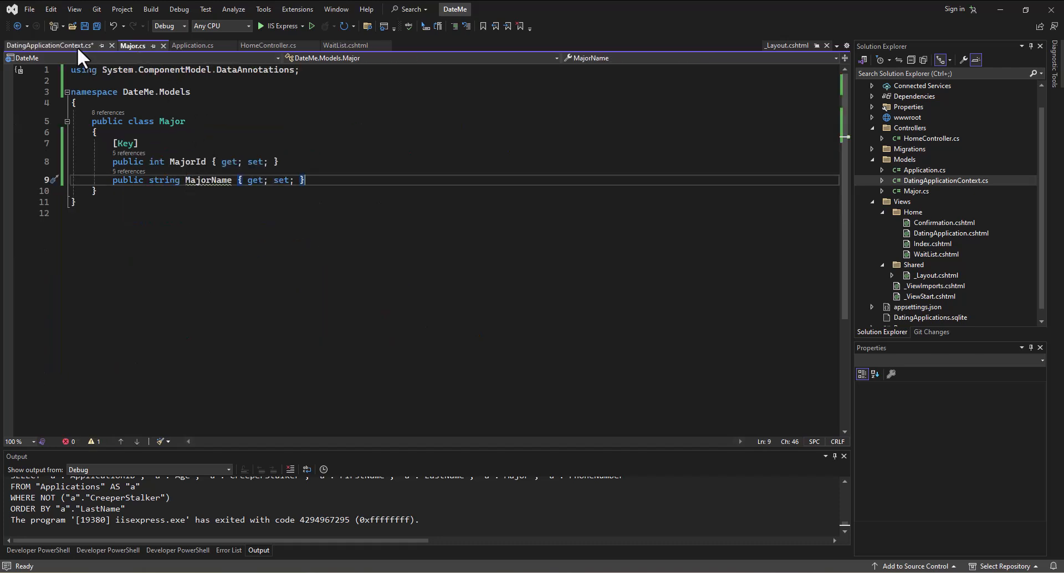
left_click(50, 45)
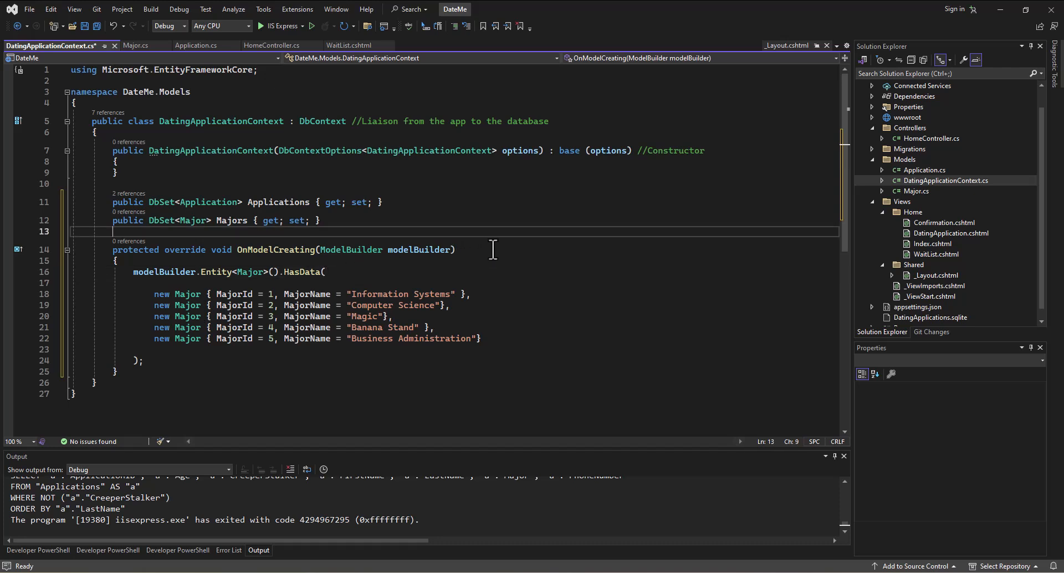
type("//Seed data")
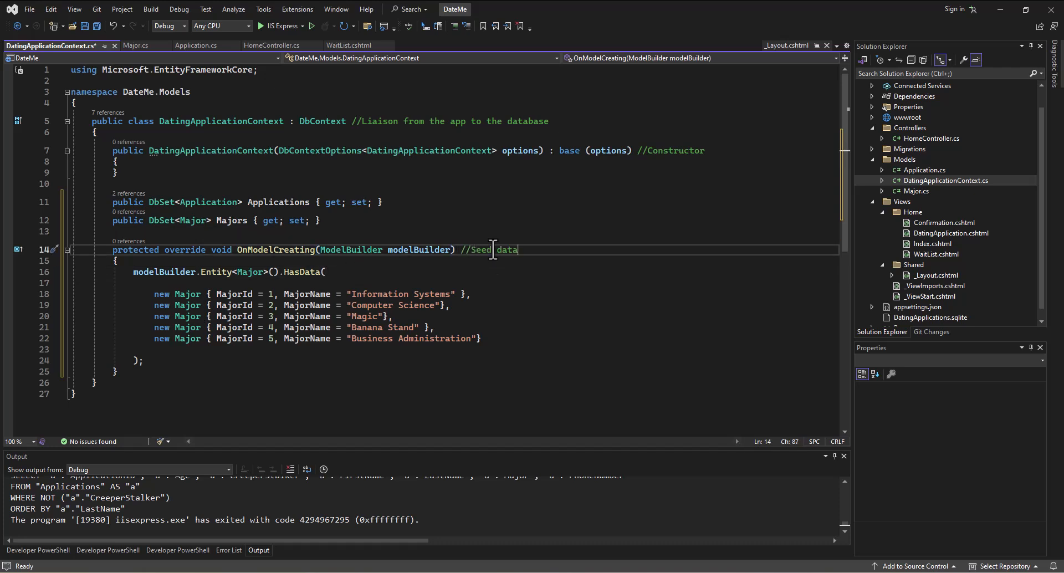
mouse_move(467, 269)
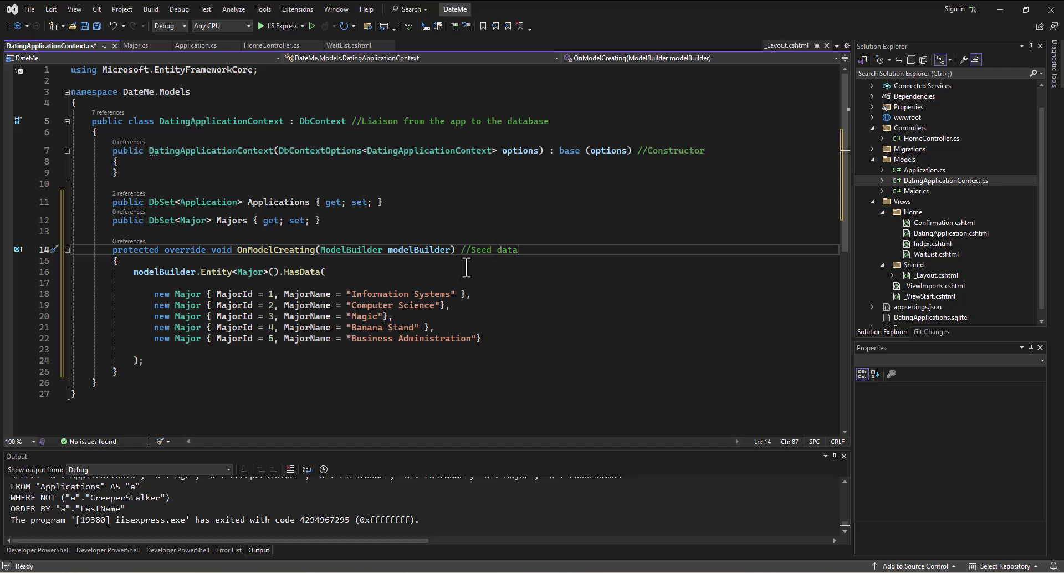
left_click(98, 27)
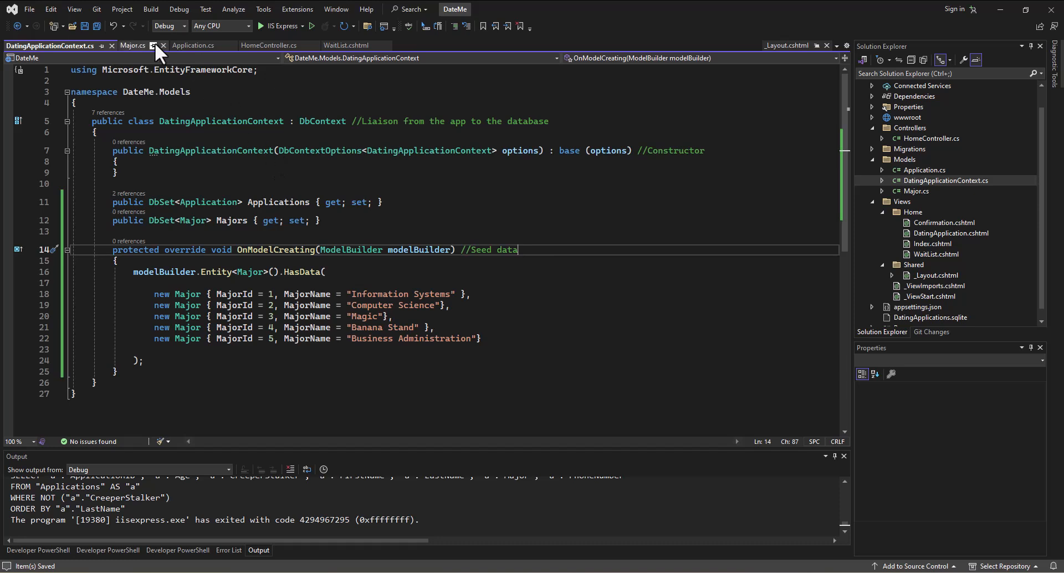
left_click(133, 46)
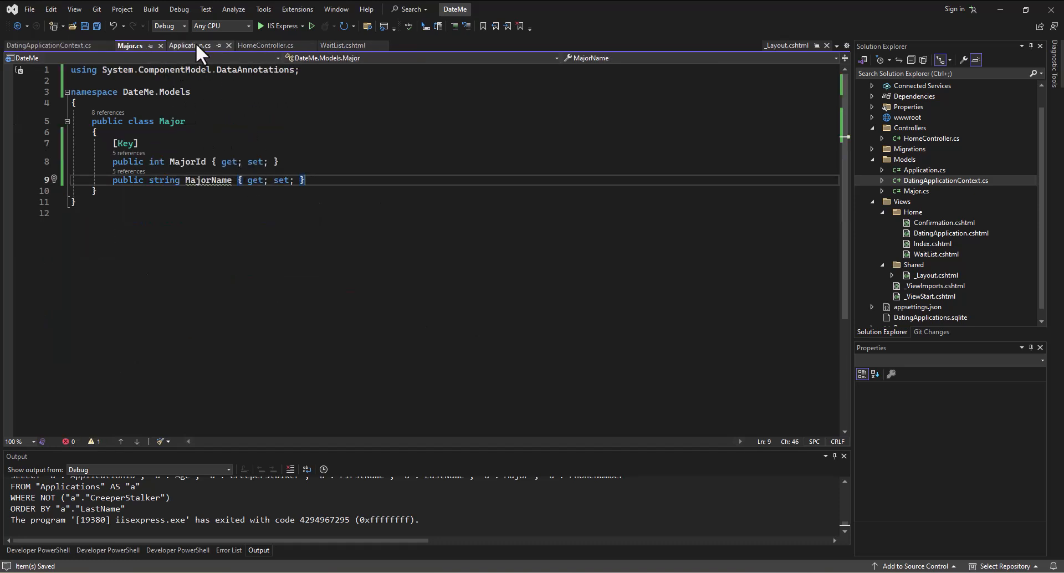
left_click(189, 46)
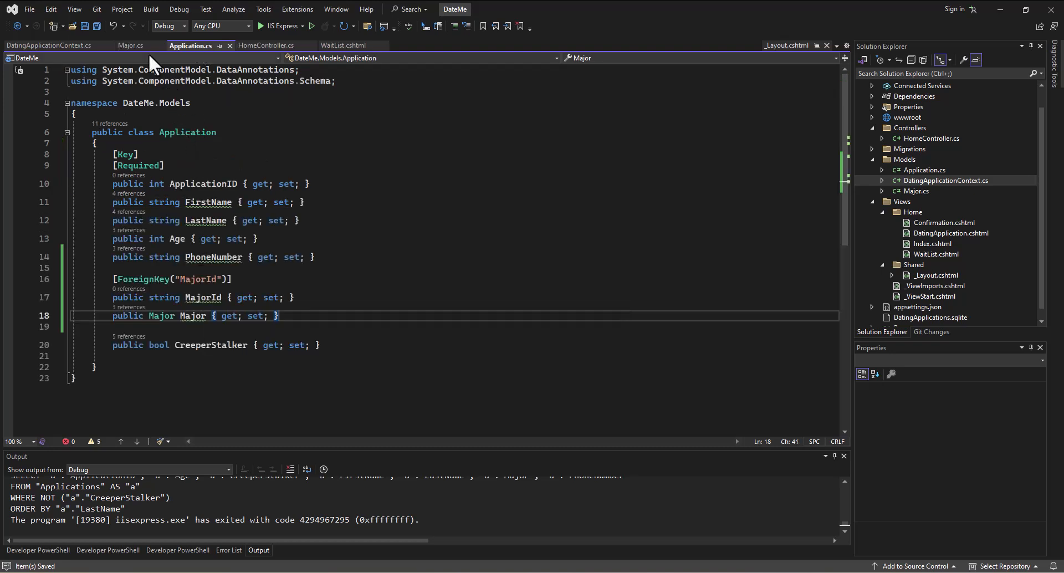
left_click(47, 46)
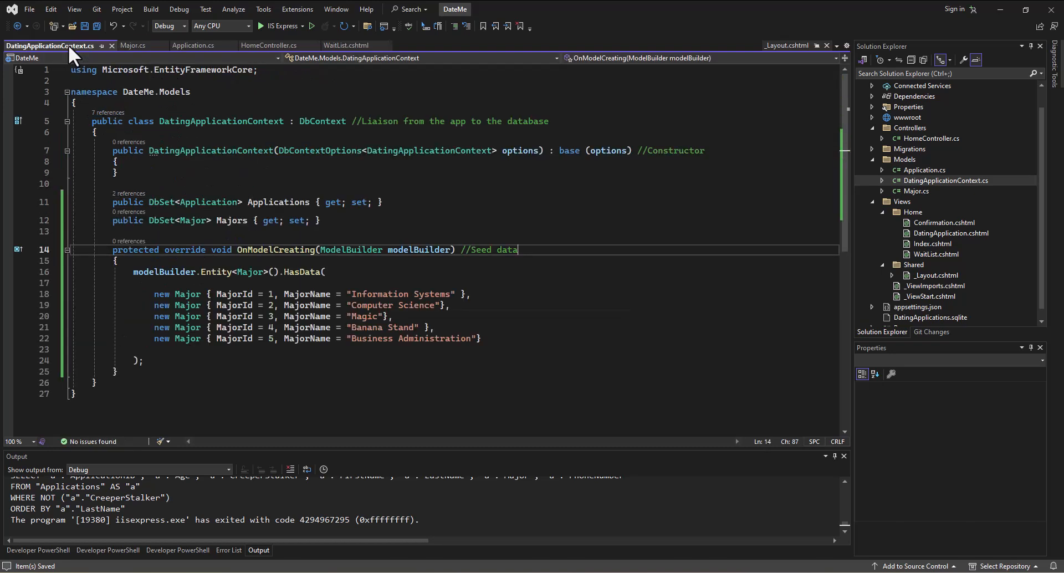
mouse_move(183, 220)
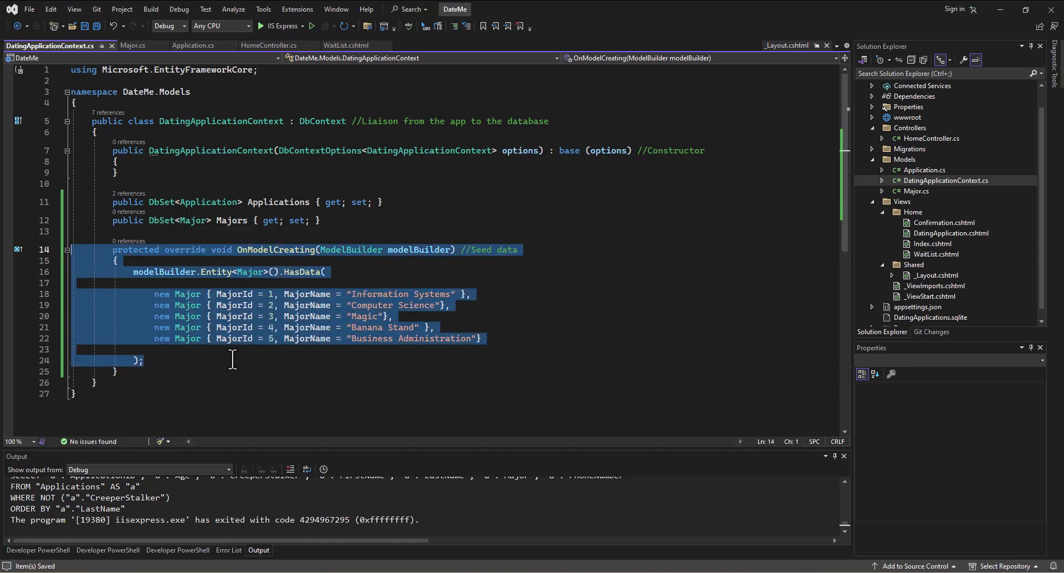
mouse_move(293, 353)
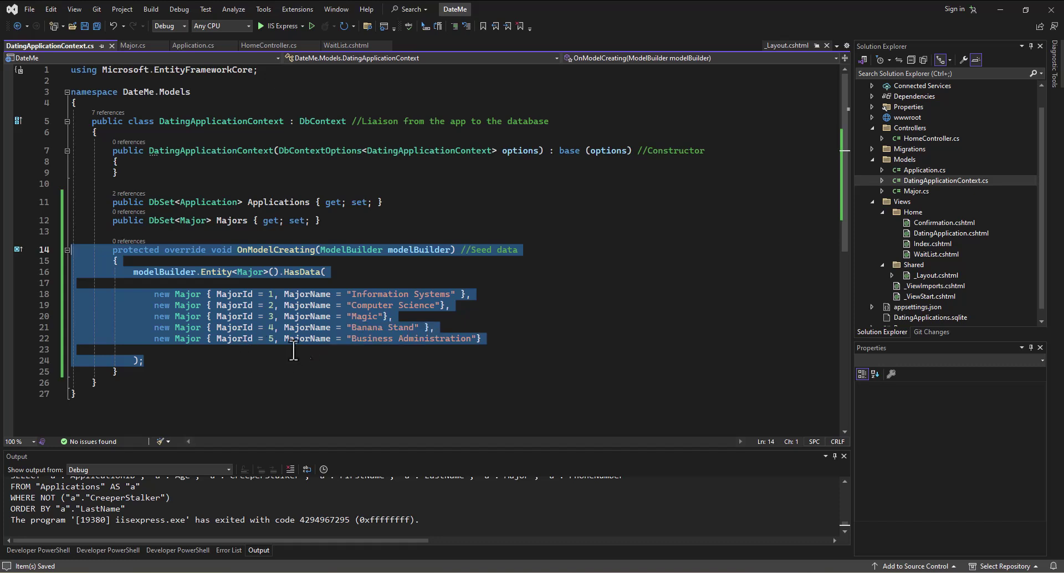